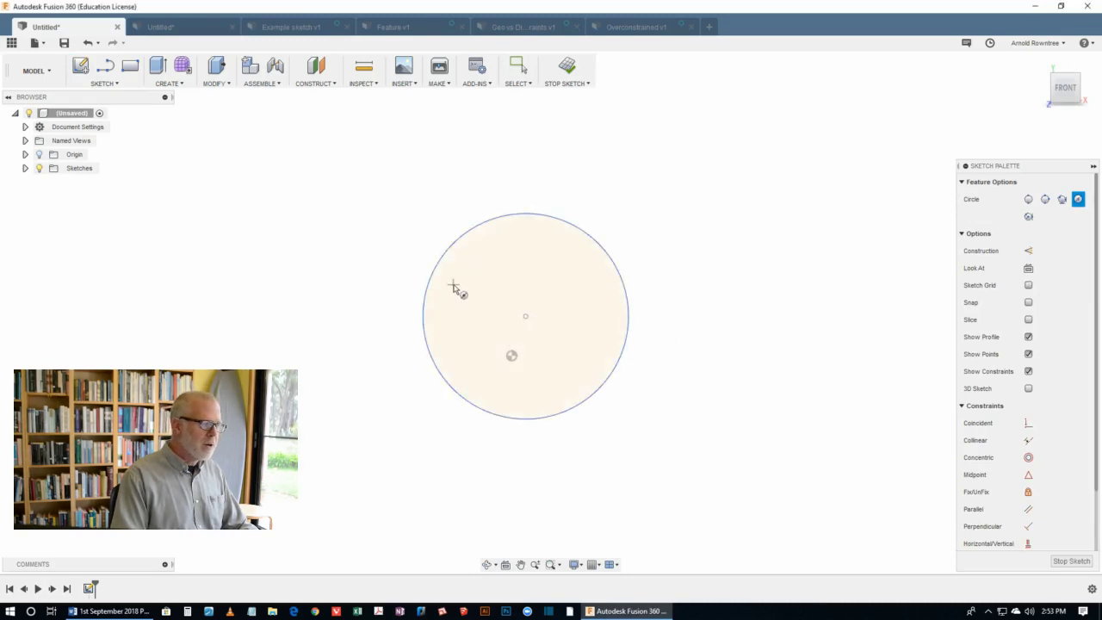
{"action": "mouse_move", "coordinate": [377, 303]}
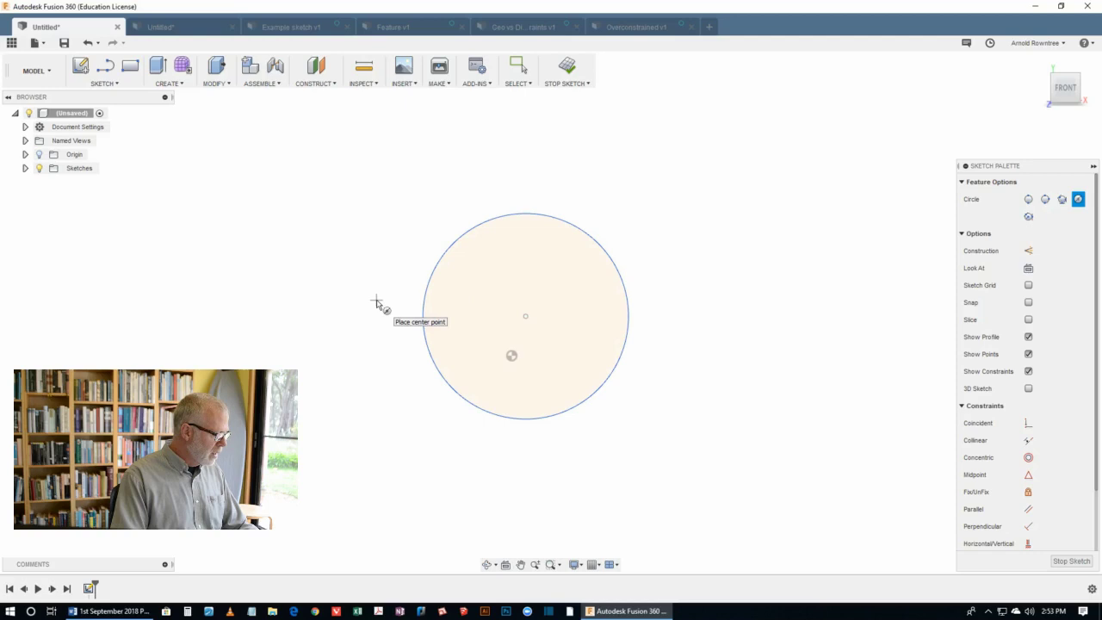
Sketch a rectangle beside the circle and dimension the circle's diameter at 422.
{"action": "left_click", "coordinate": [131, 65]}
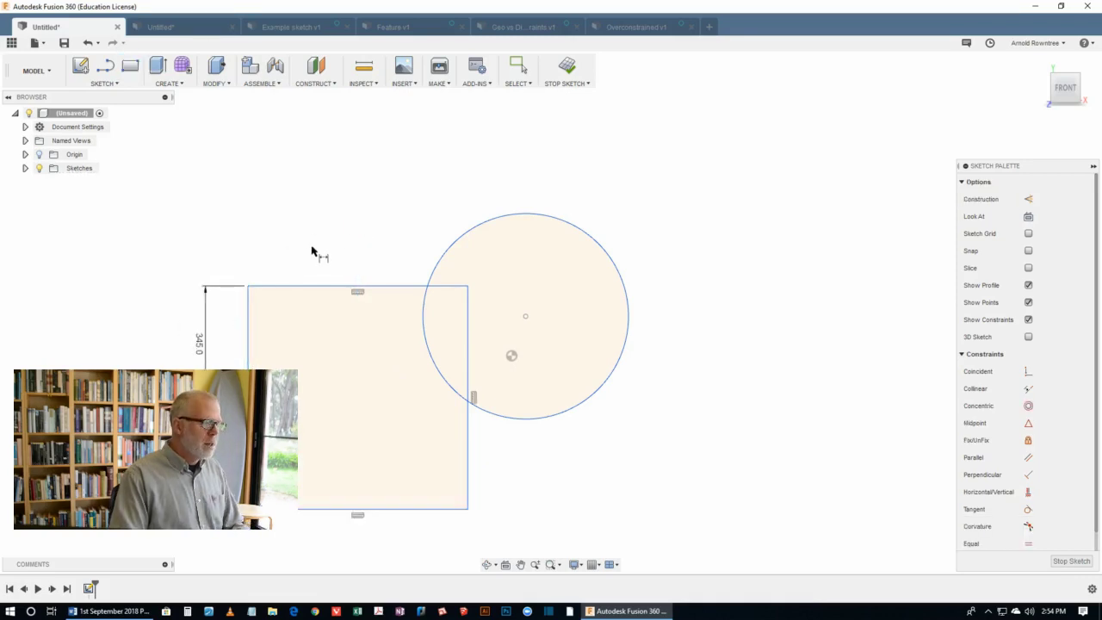
{"action": "mouse_move", "coordinate": [582, 222]}
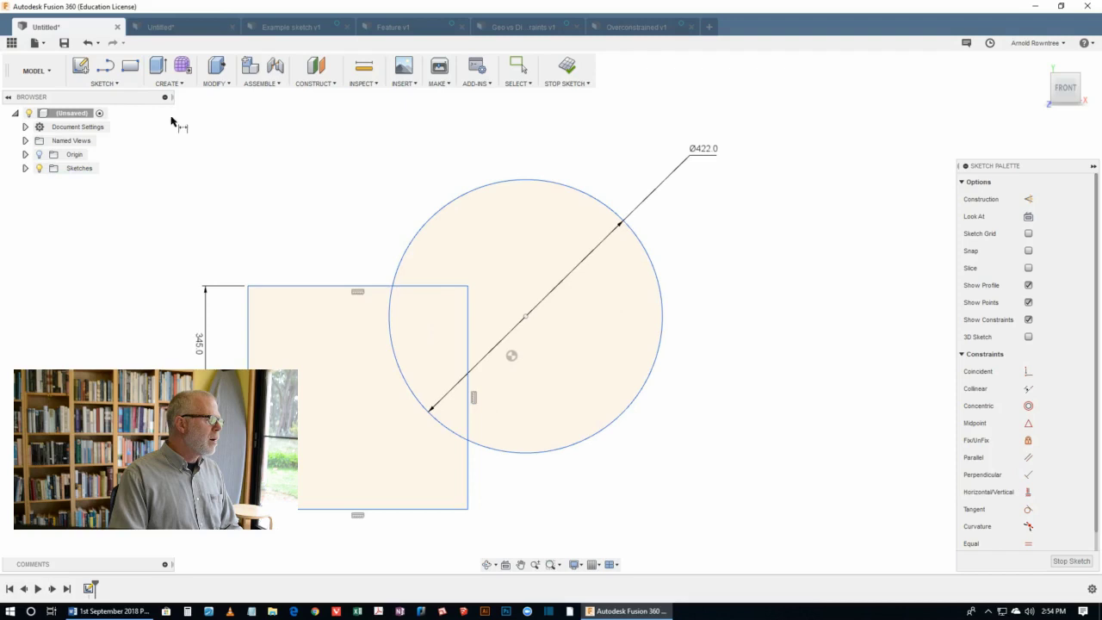
{"action": "left_click", "coordinate": [103, 83]}
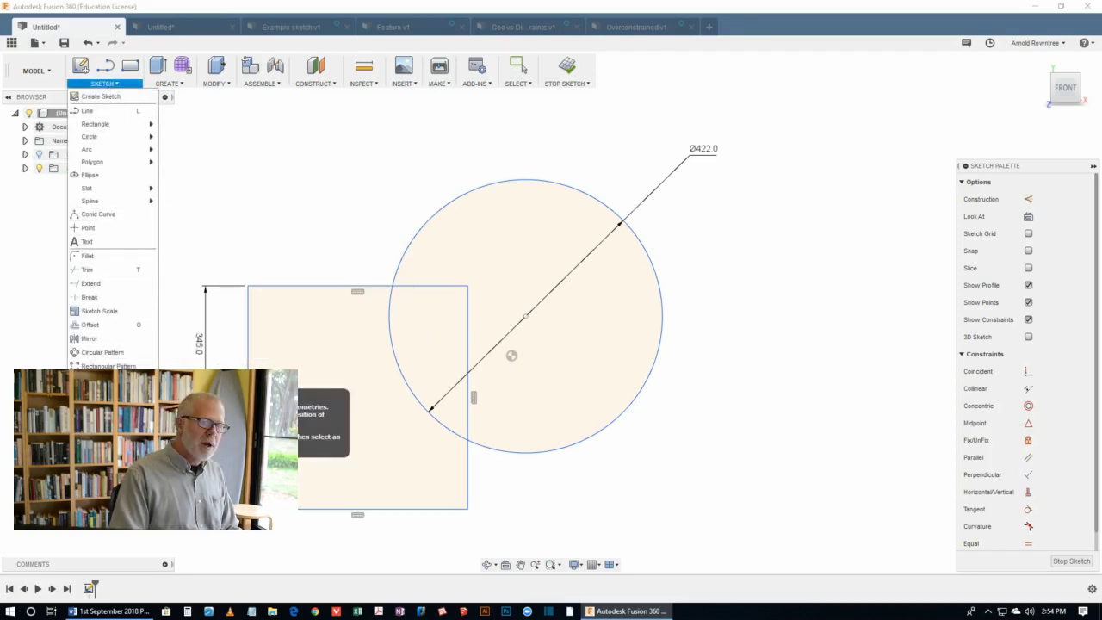
{"action": "left_click", "coordinate": [243, 239]}
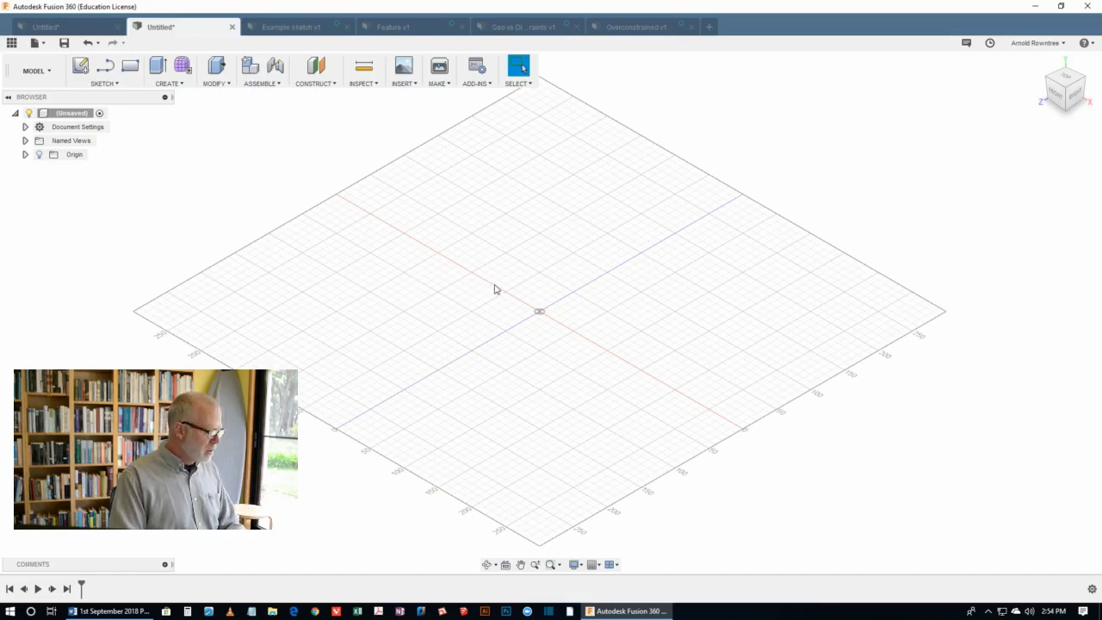
{"action": "mouse_move", "coordinate": [508, 265]}
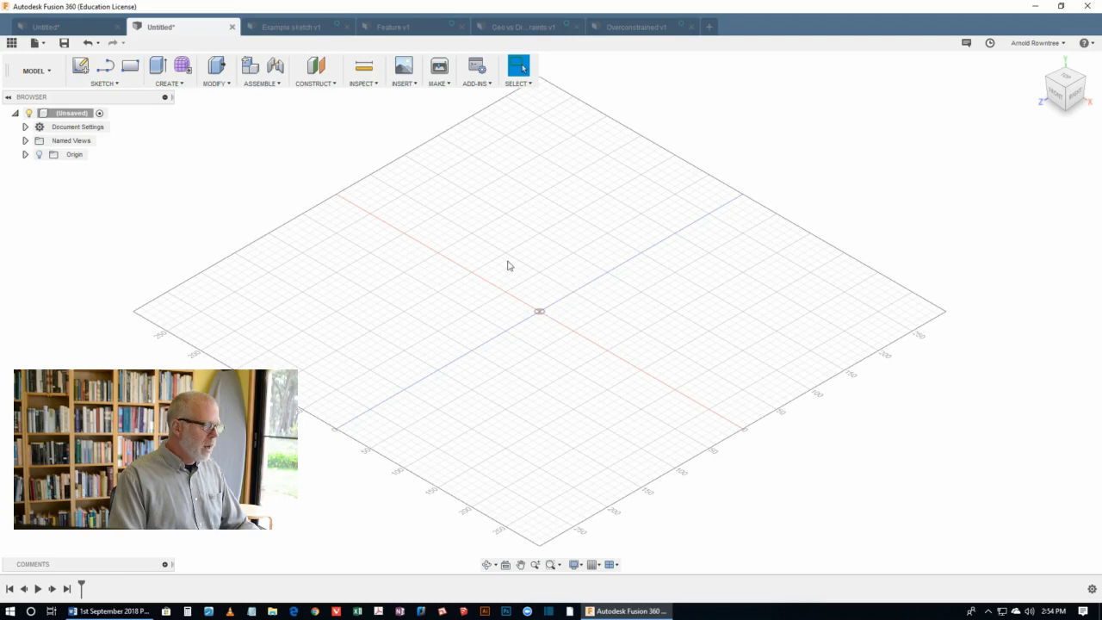
{"action": "mouse_move", "coordinate": [532, 308]}
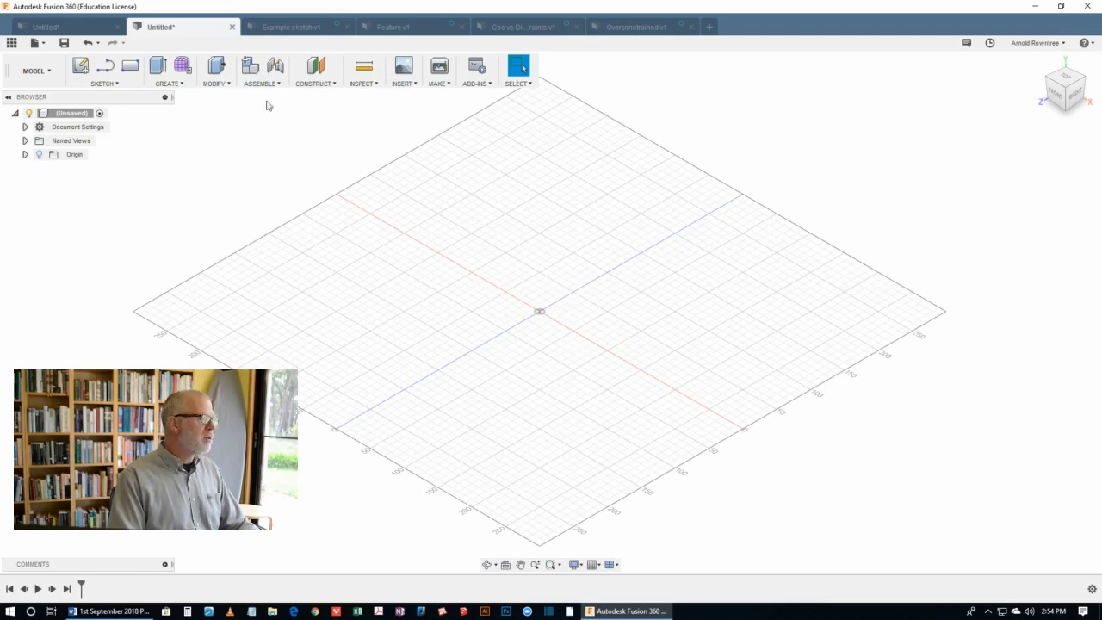
{"action": "mouse_move", "coordinate": [549, 315]}
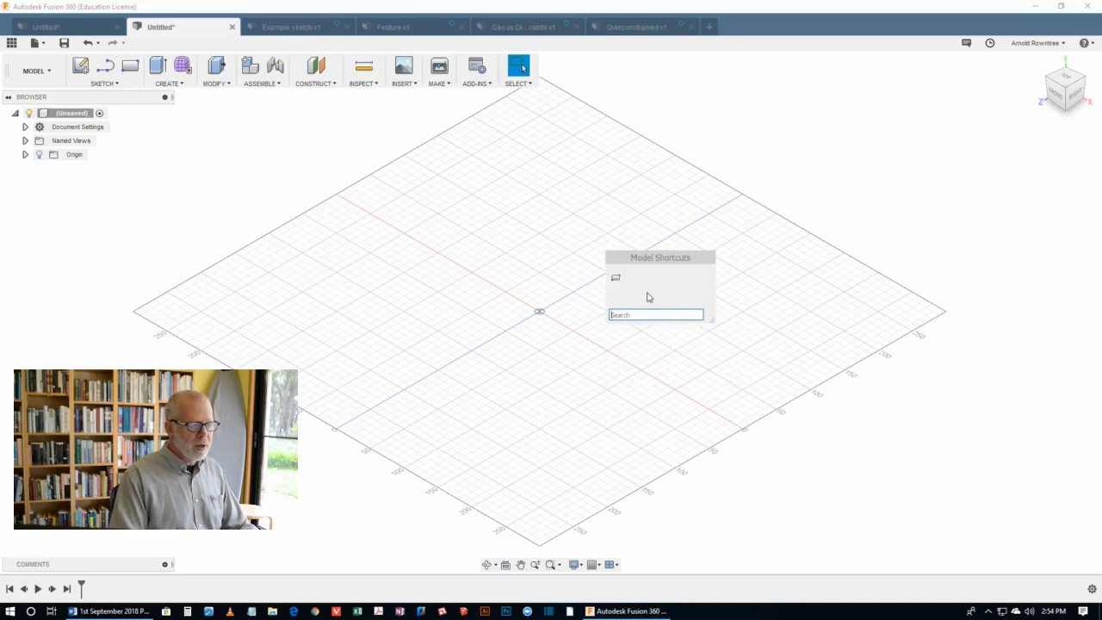
{"action": "mouse_move", "coordinate": [664, 329]}
{"action": "type", "text": "l"}
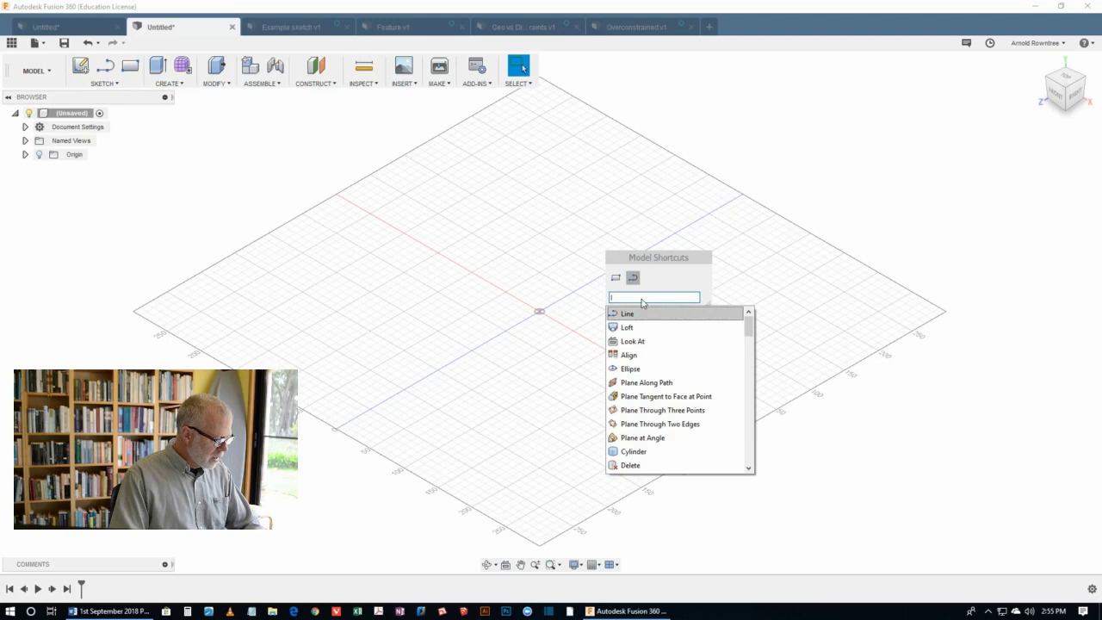
Search the Model Shortcuts box for 'rec' and pin commands to the shortcut row.
{"action": "type", "text": "rec"}
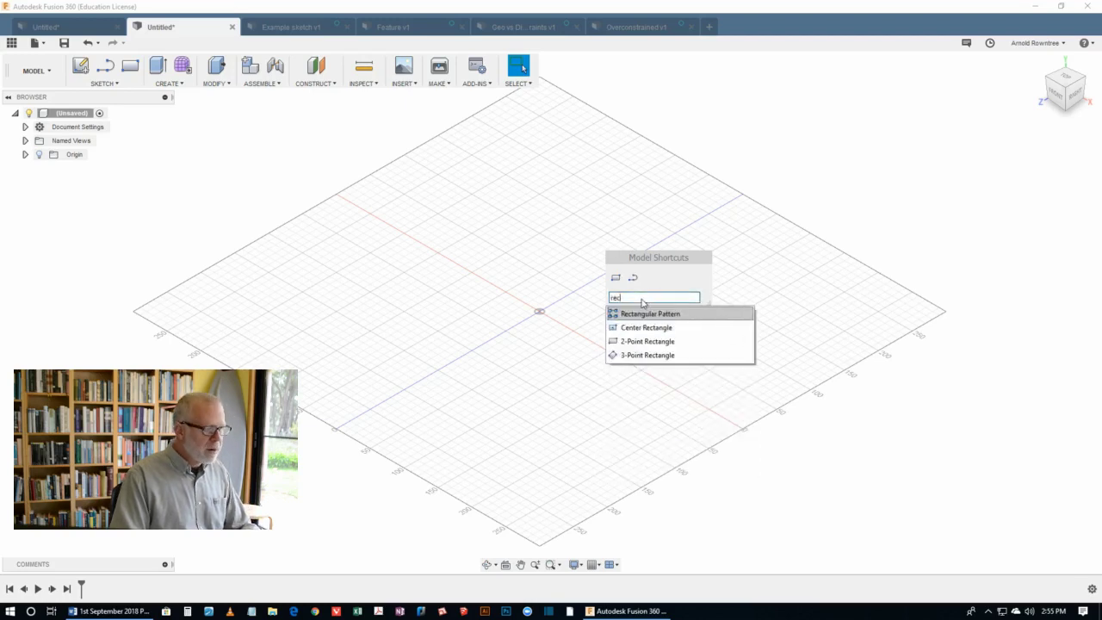
{"action": "mouse_move", "coordinate": [646, 327]}
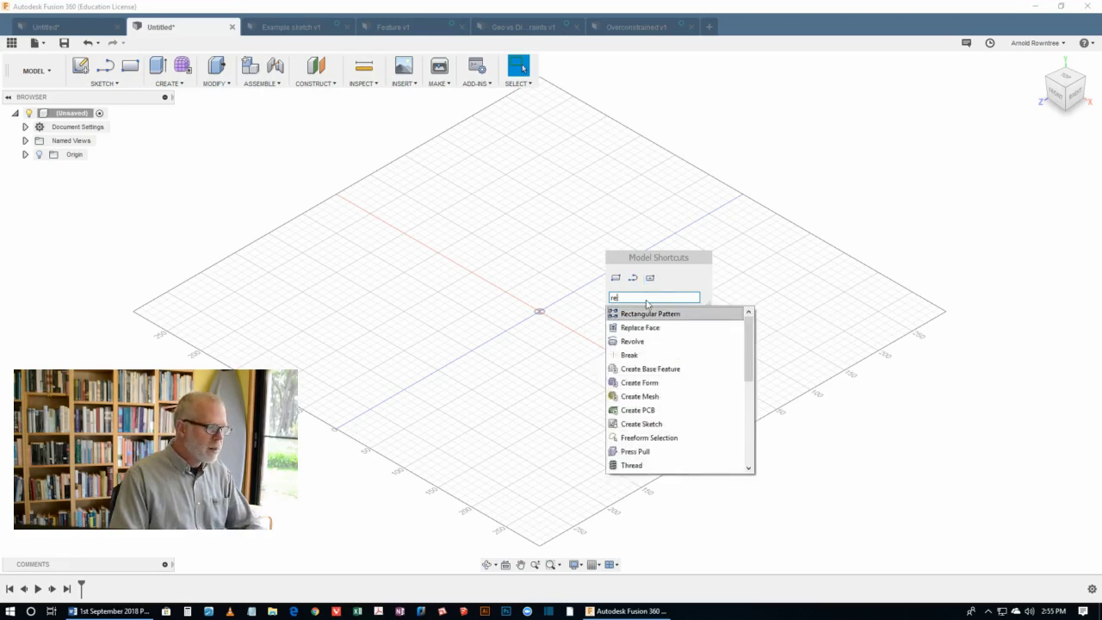
{"action": "type", "text": "s"}
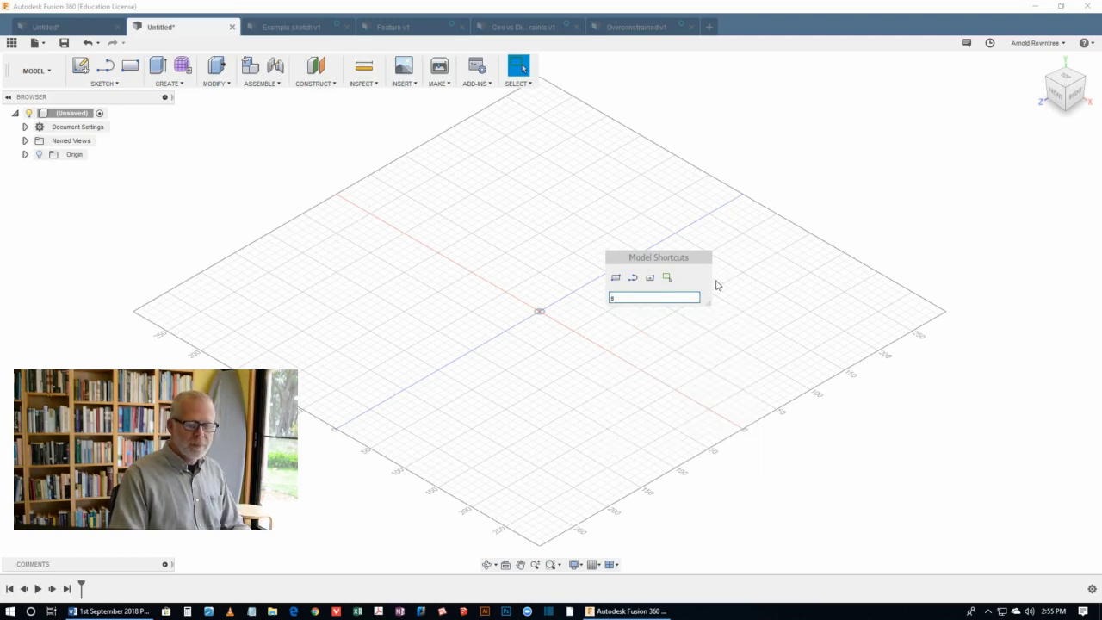
{"action": "mouse_move", "coordinate": [692, 342]}
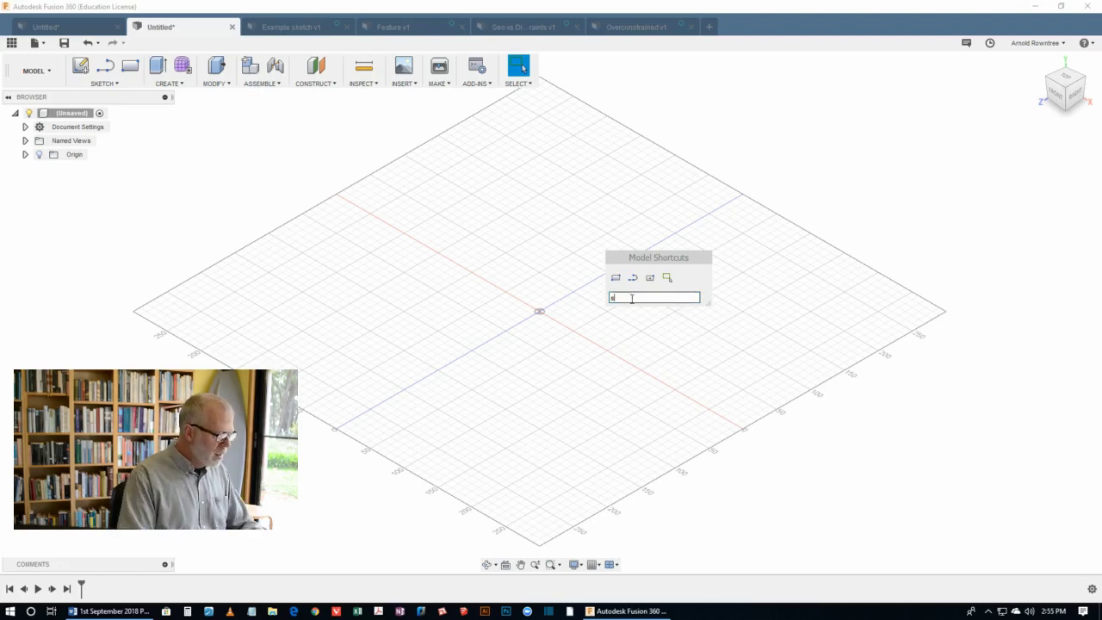
Search 'rec' again, unpin one shortcut and dismiss the Model Shortcuts box.
{"action": "type", "text": "e"}
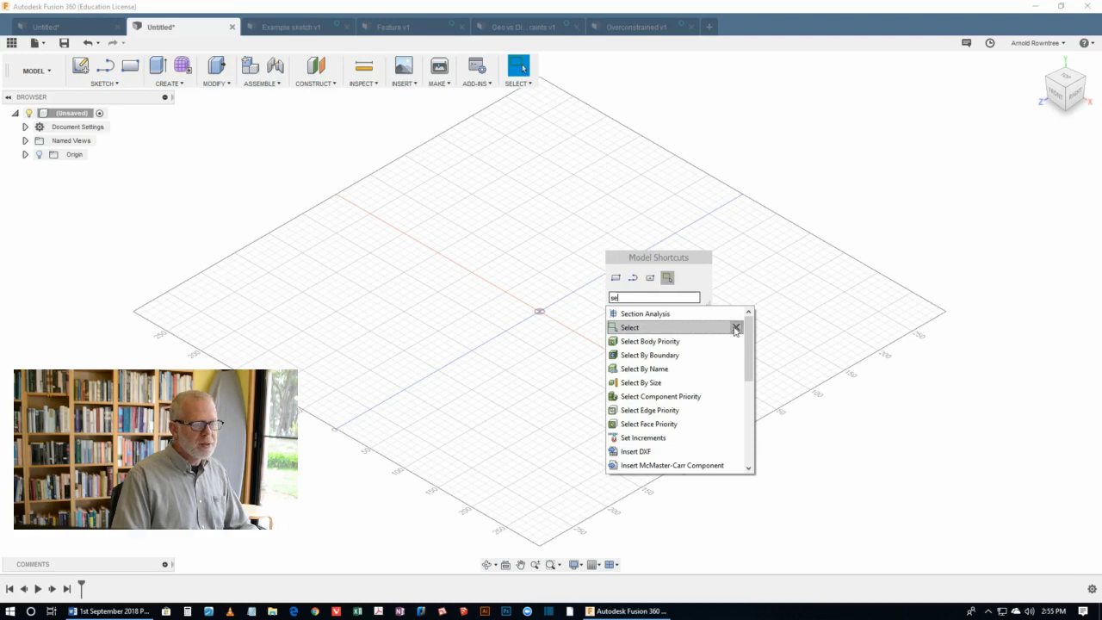
{"action": "mouse_move", "coordinate": [737, 330]}
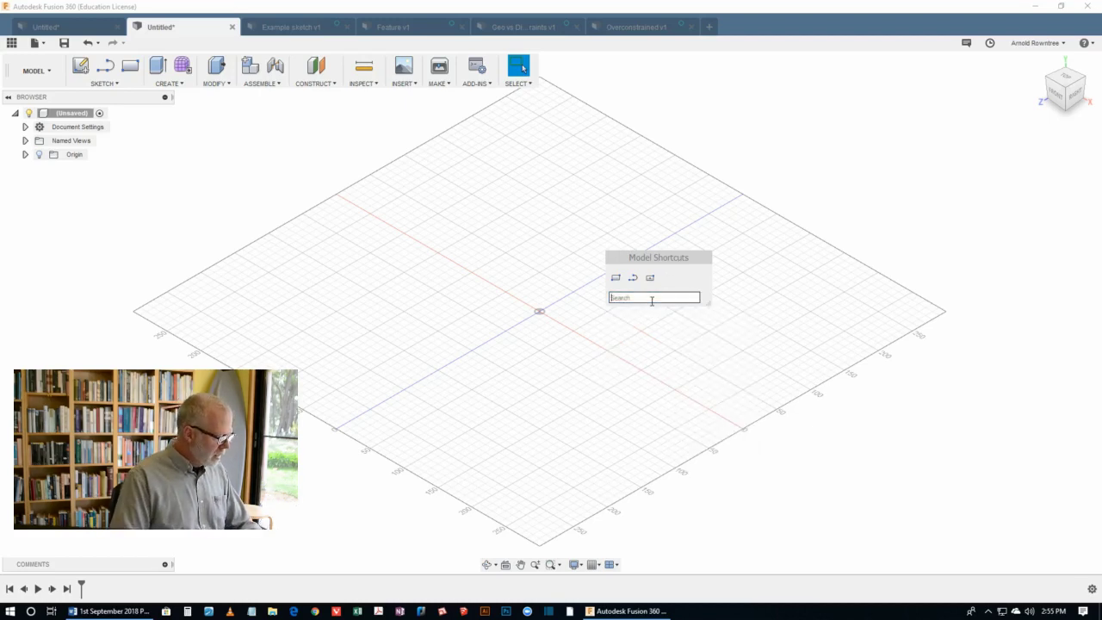
{"action": "type", "text": "rec"}
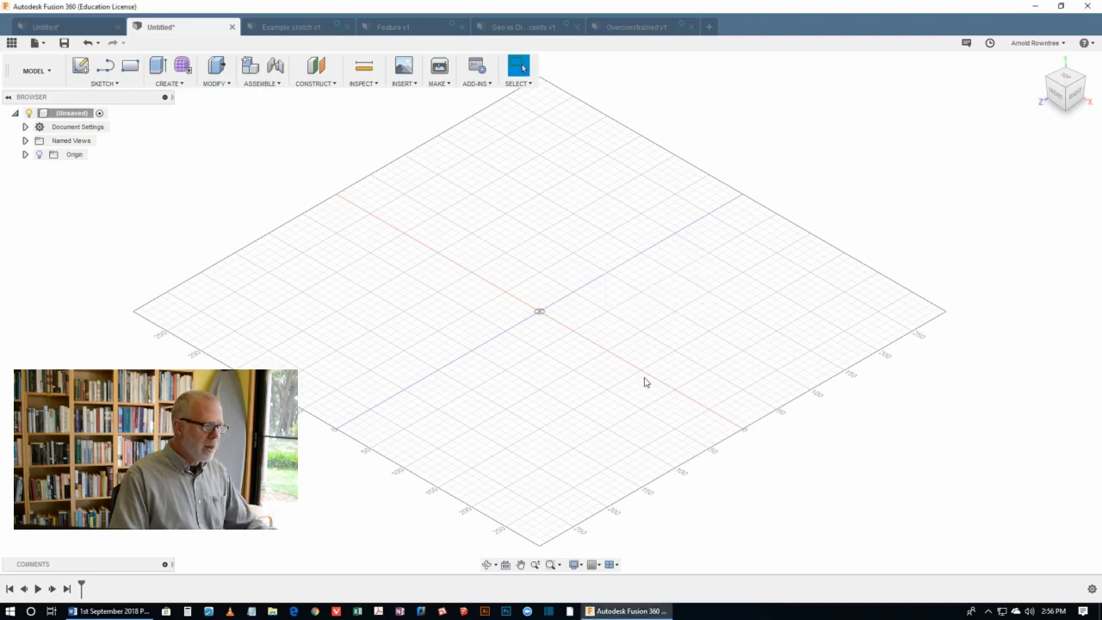
{"action": "mouse_move", "coordinate": [603, 310]}
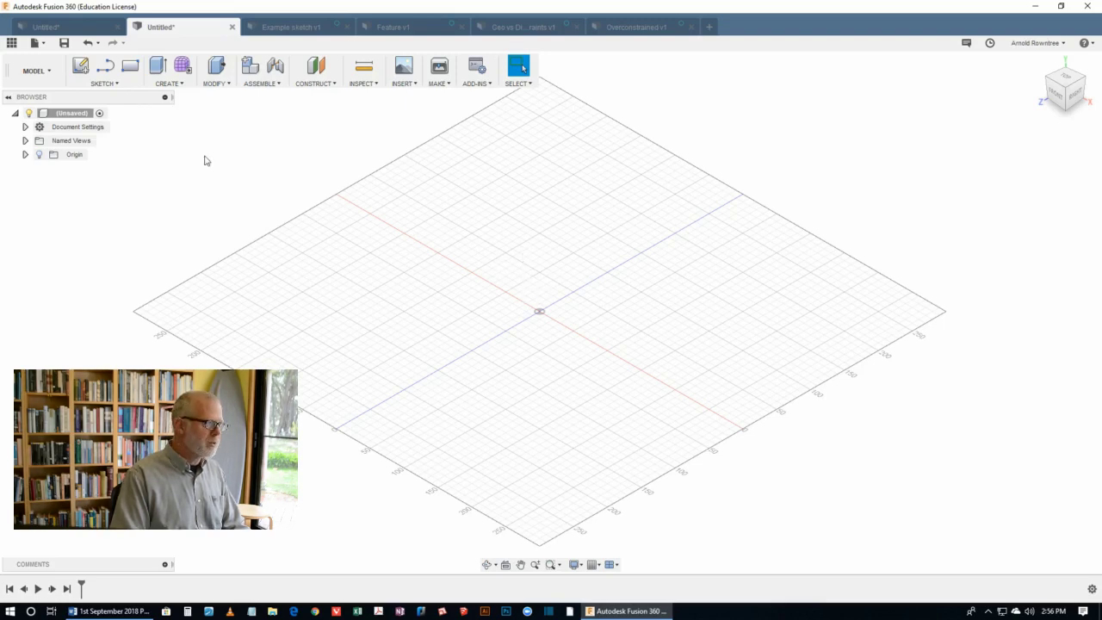
{"action": "mouse_move", "coordinate": [338, 135]}
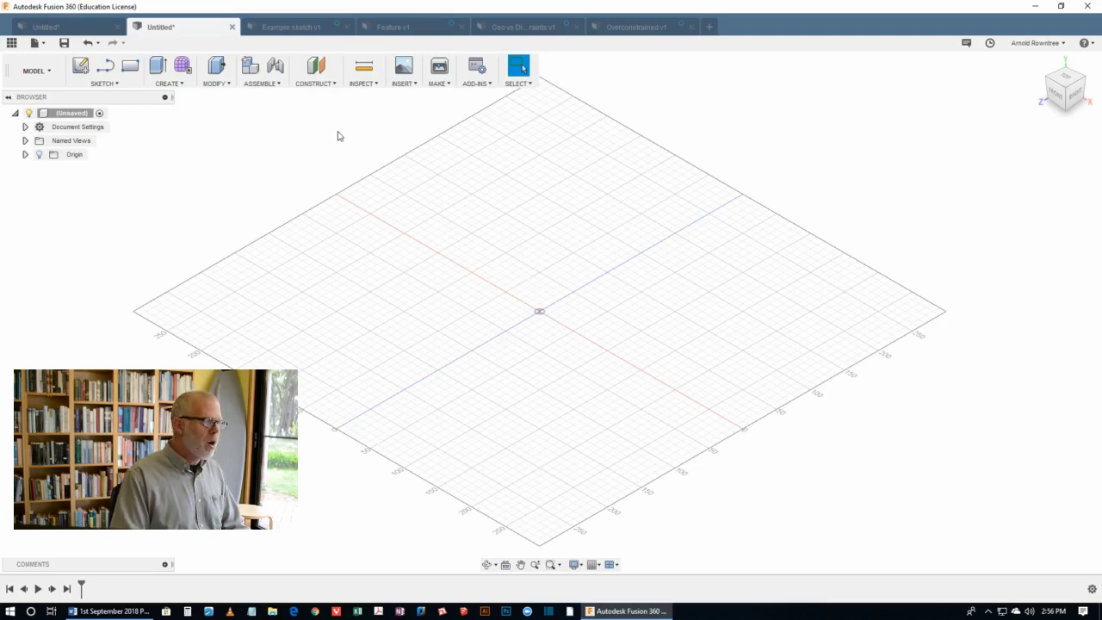
Switch to the Example sketch v1 document with its dimensioned R30 profile.
{"action": "left_click", "coordinate": [291, 28]}
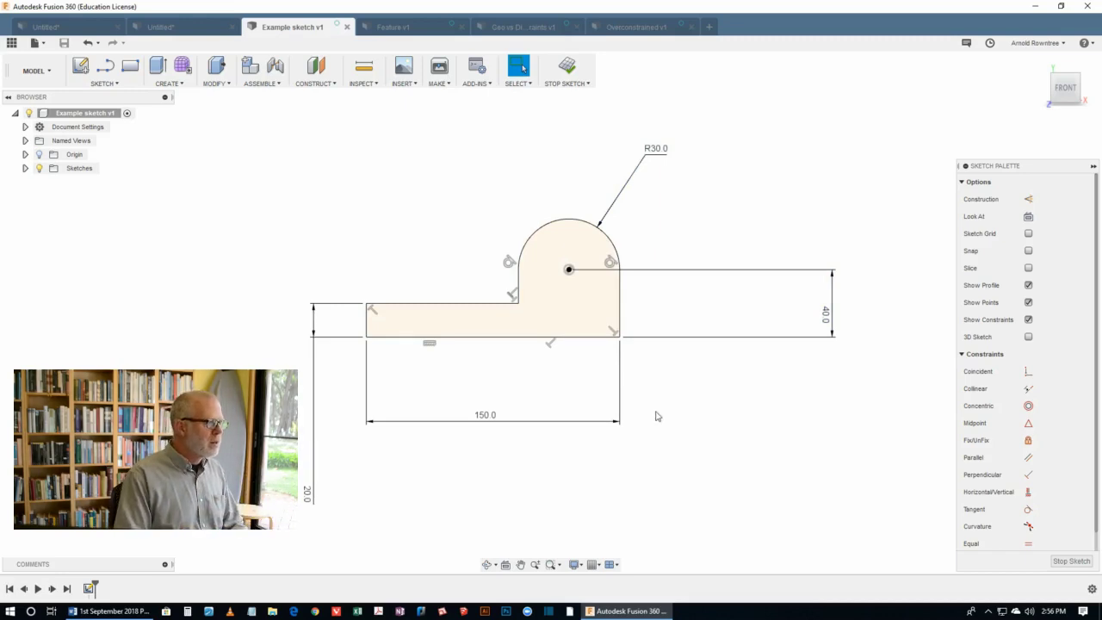
Switch to the Feature design and fillet the box's top edge at 40 mm.
{"action": "left_click", "coordinate": [392, 27]}
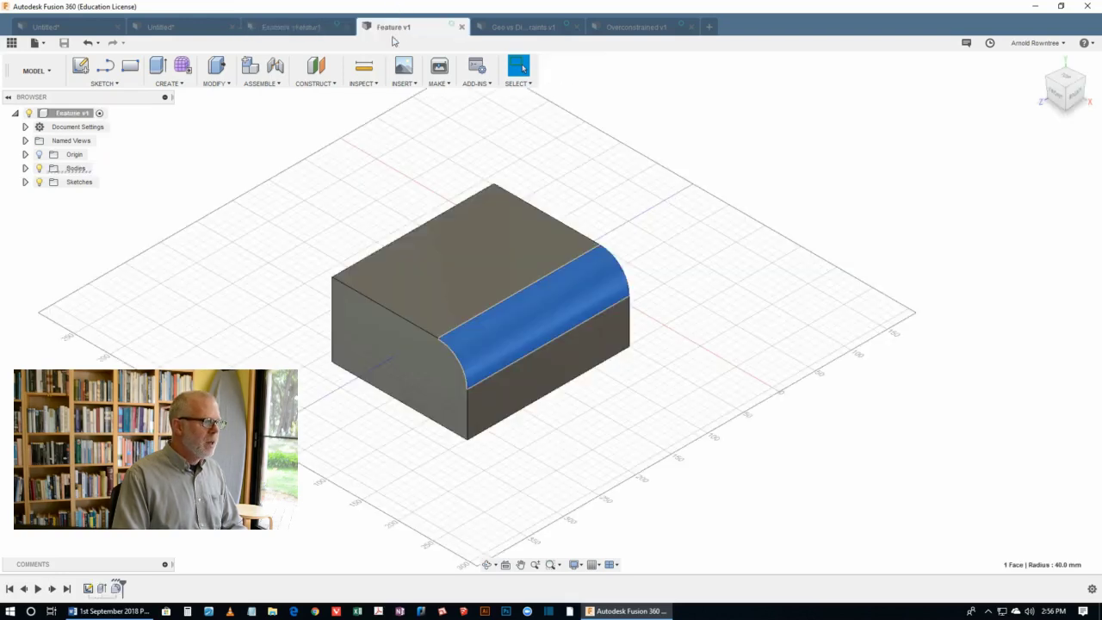
{"action": "mouse_move", "coordinate": [706, 310]}
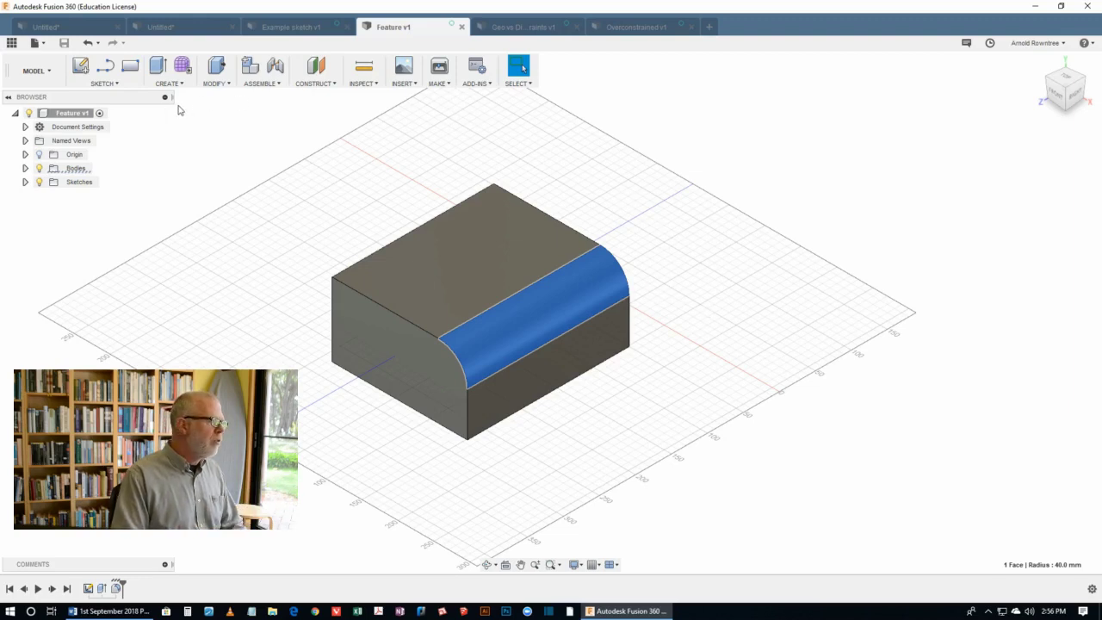
{"action": "left_click", "coordinate": [168, 82]}
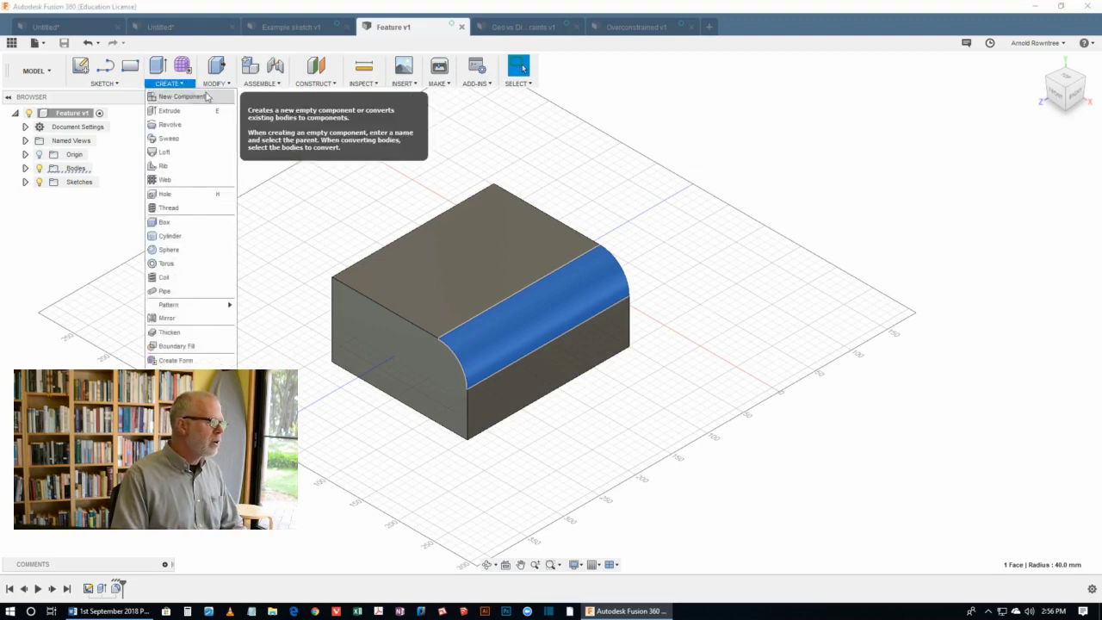
{"action": "left_click", "coordinate": [606, 181]}
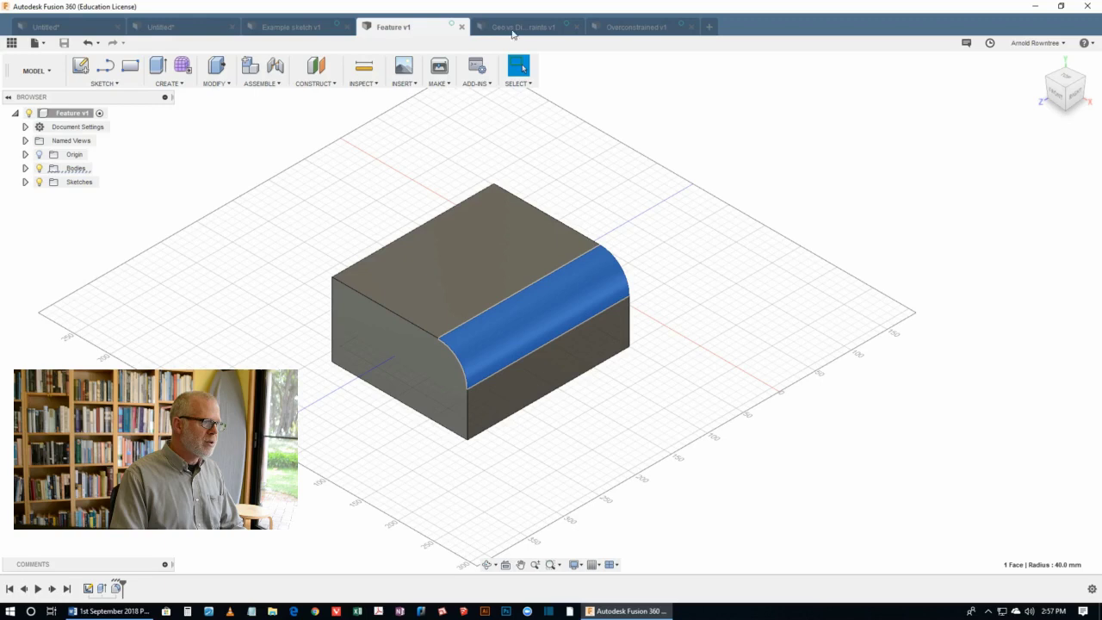
Switch to the Geo vs Dim Constraints sketch and make the left line tangent to the circle.
{"action": "left_click", "coordinate": [516, 27]}
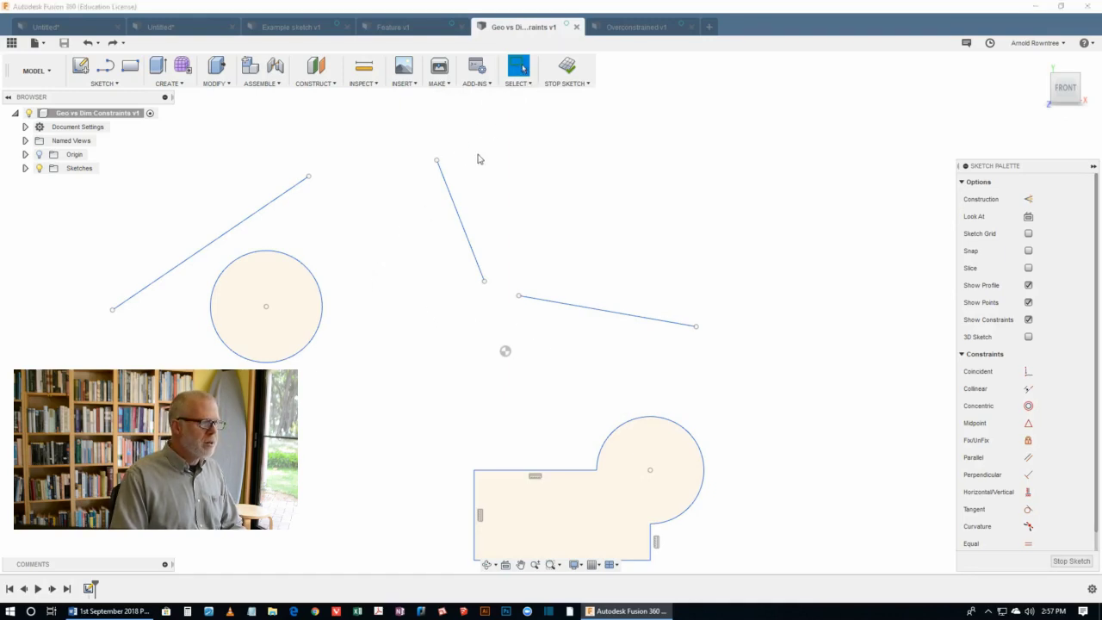
{"action": "left_click", "coordinate": [210, 241]}
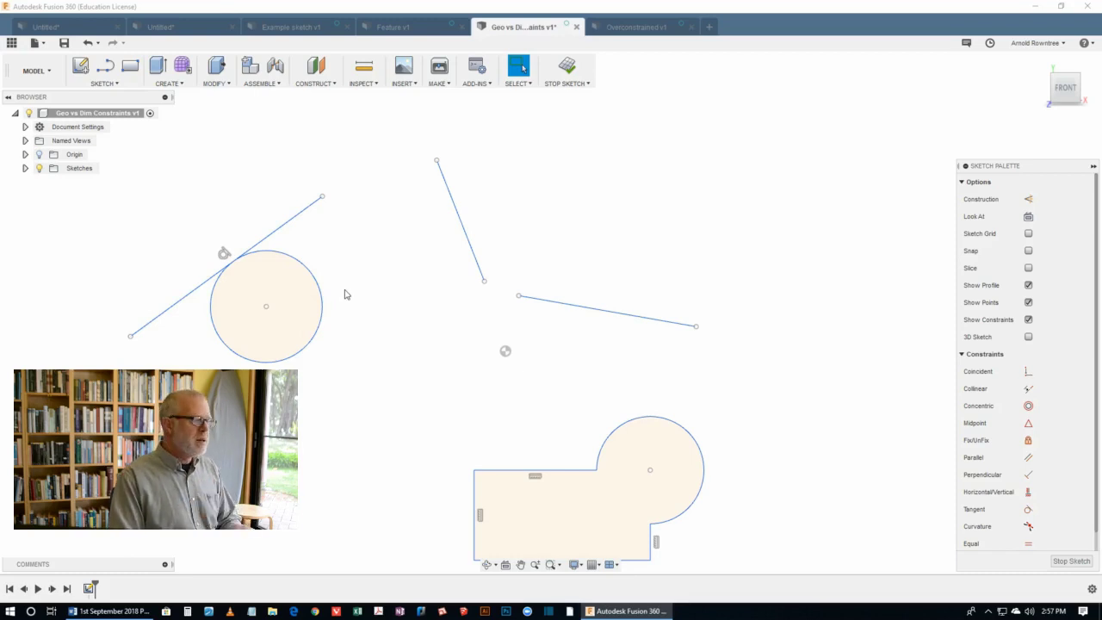
{"action": "mouse_move", "coordinate": [359, 304]}
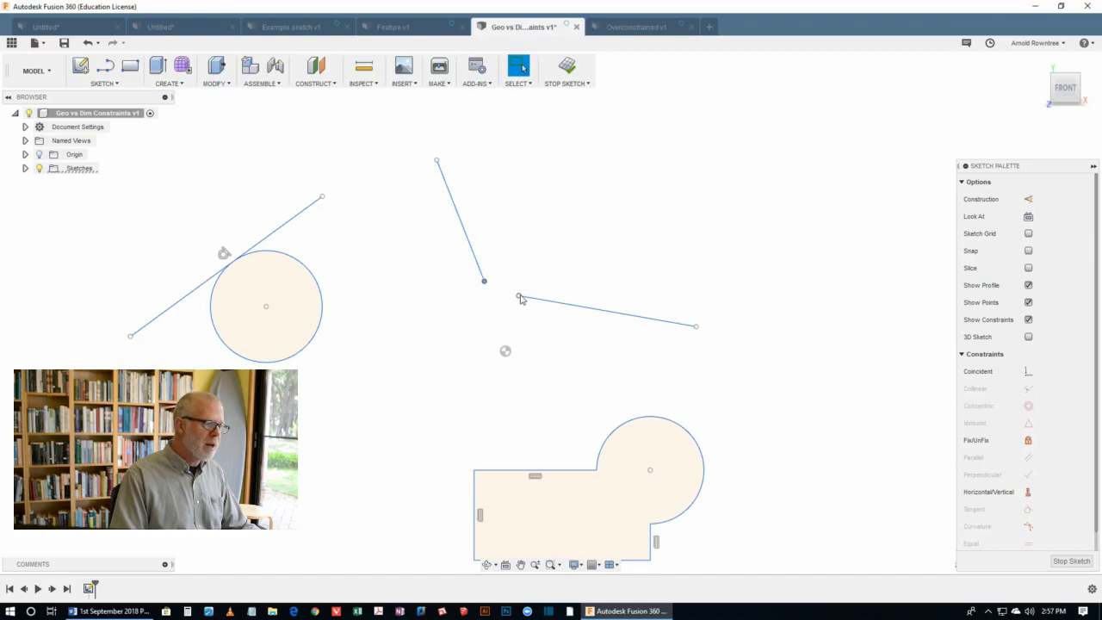
{"action": "mouse_move", "coordinate": [936, 359]}
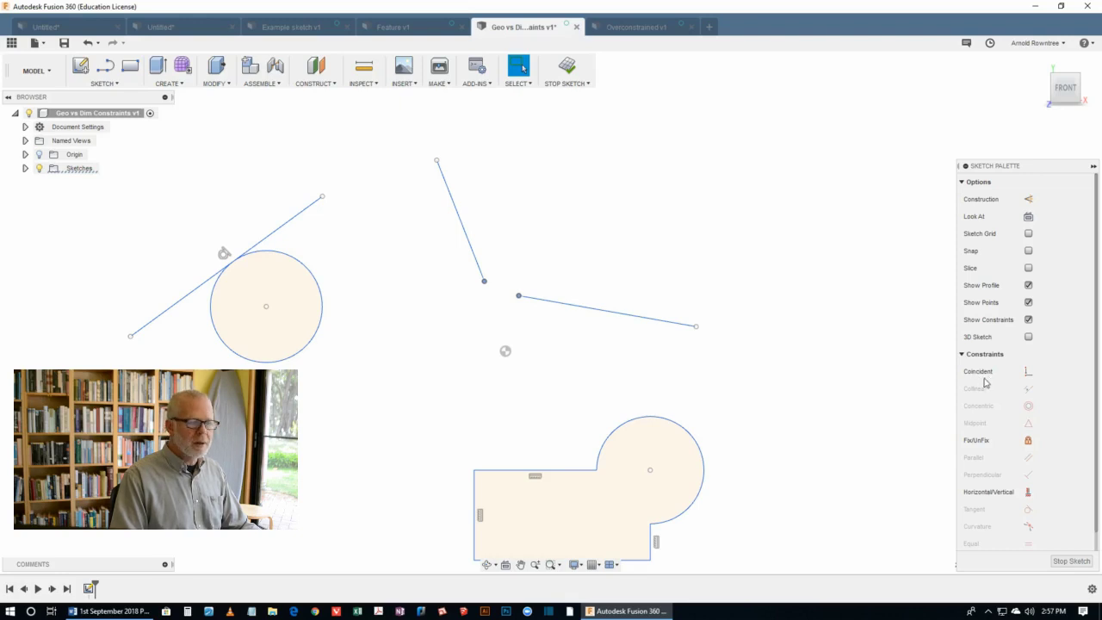
{"action": "mouse_move", "coordinate": [1028, 372]}
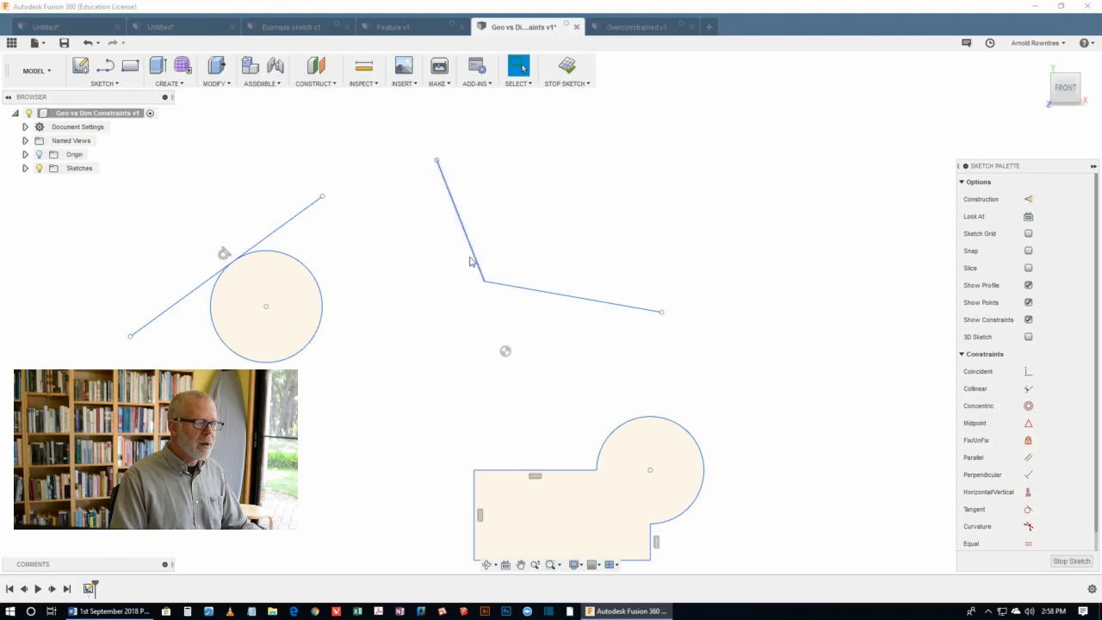
{"action": "mouse_move", "coordinate": [517, 303]}
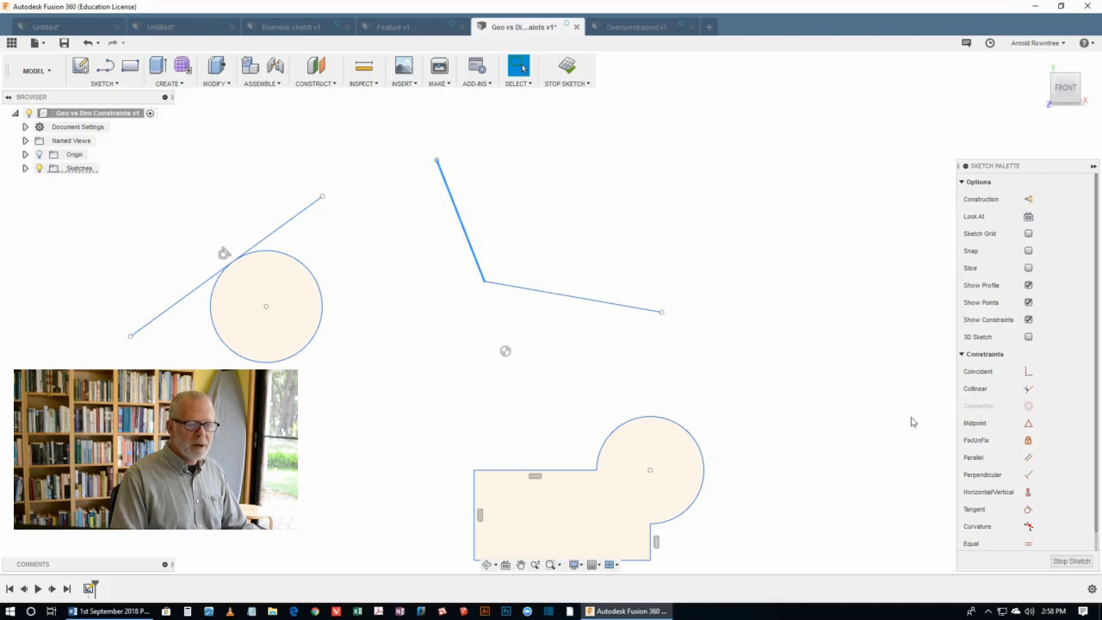
{"action": "mouse_move", "coordinate": [1030, 493]}
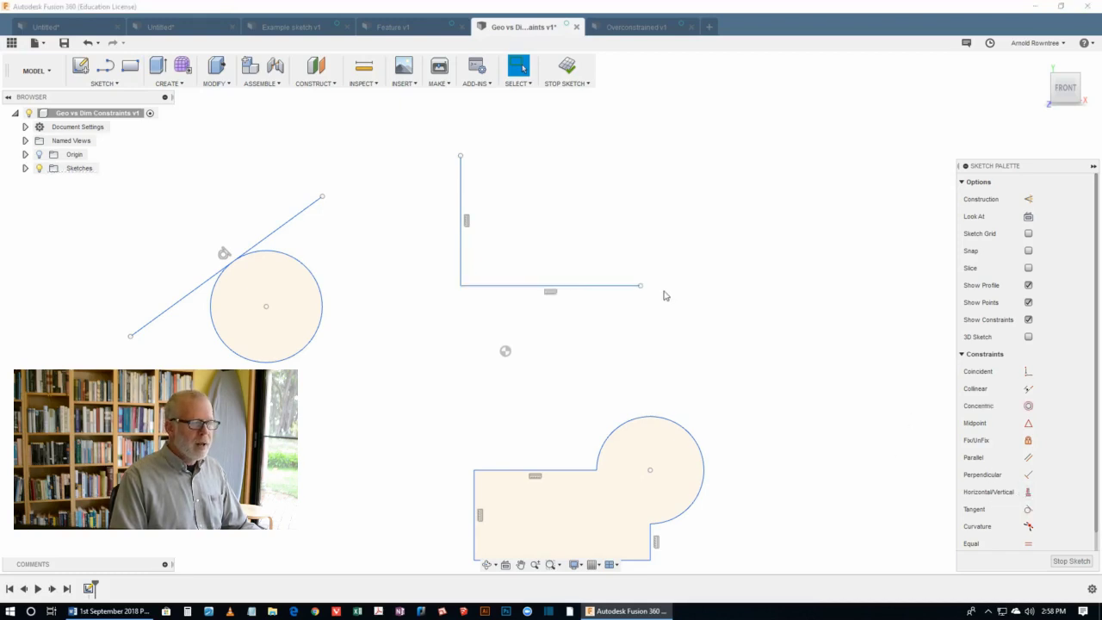
{"action": "mouse_move", "coordinate": [509, 324]}
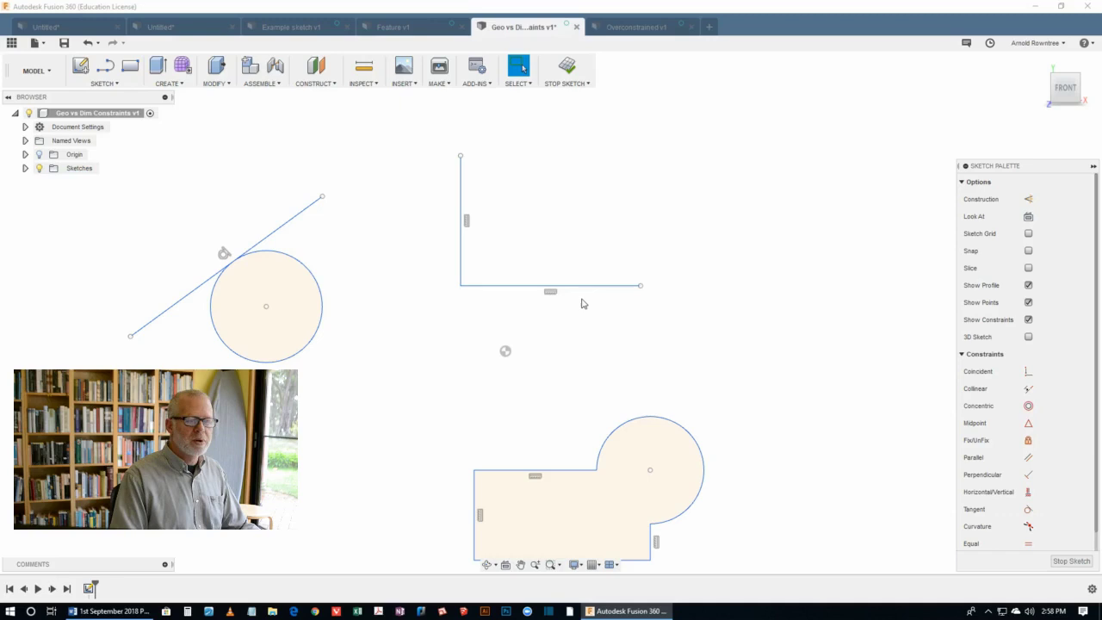
{"action": "mouse_move", "coordinate": [468, 314]}
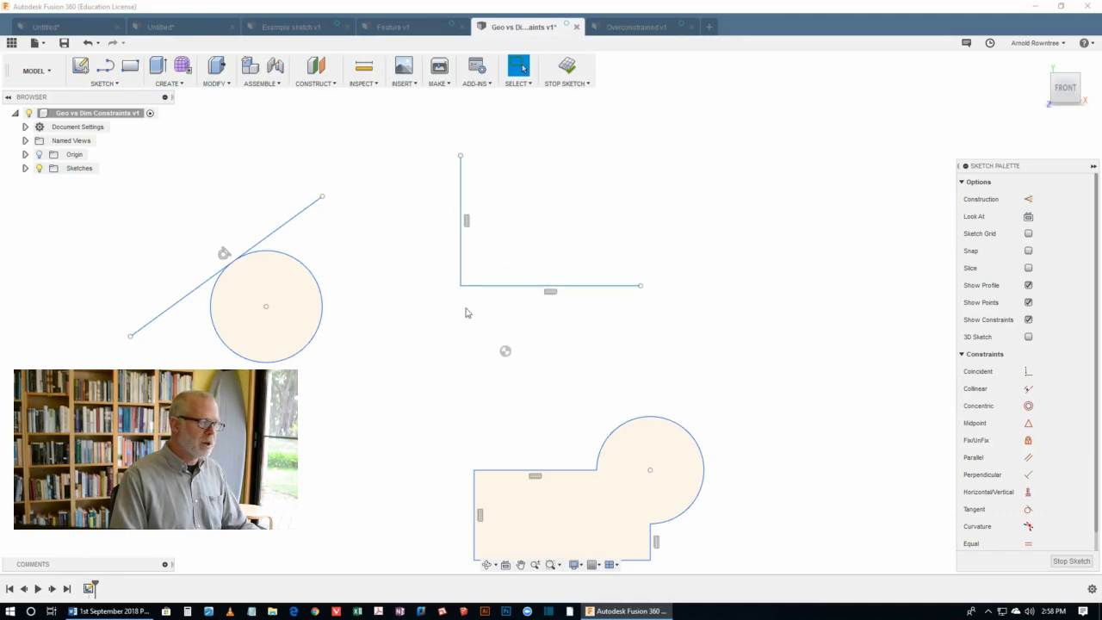
{"action": "mouse_move", "coordinate": [606, 286]}
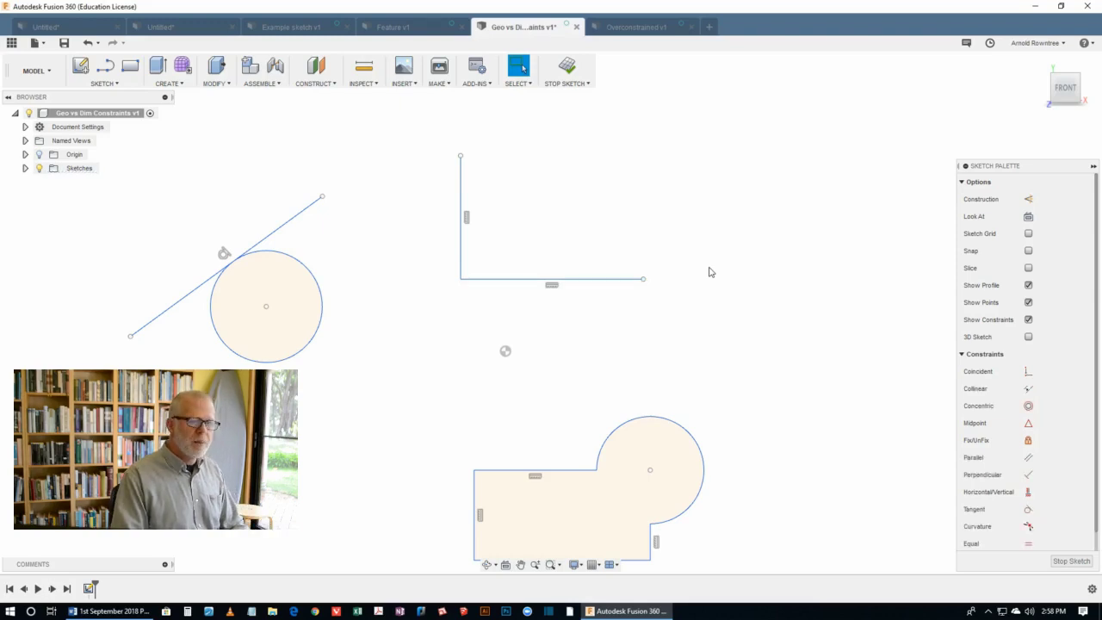
{"action": "mouse_move", "coordinate": [737, 284]}
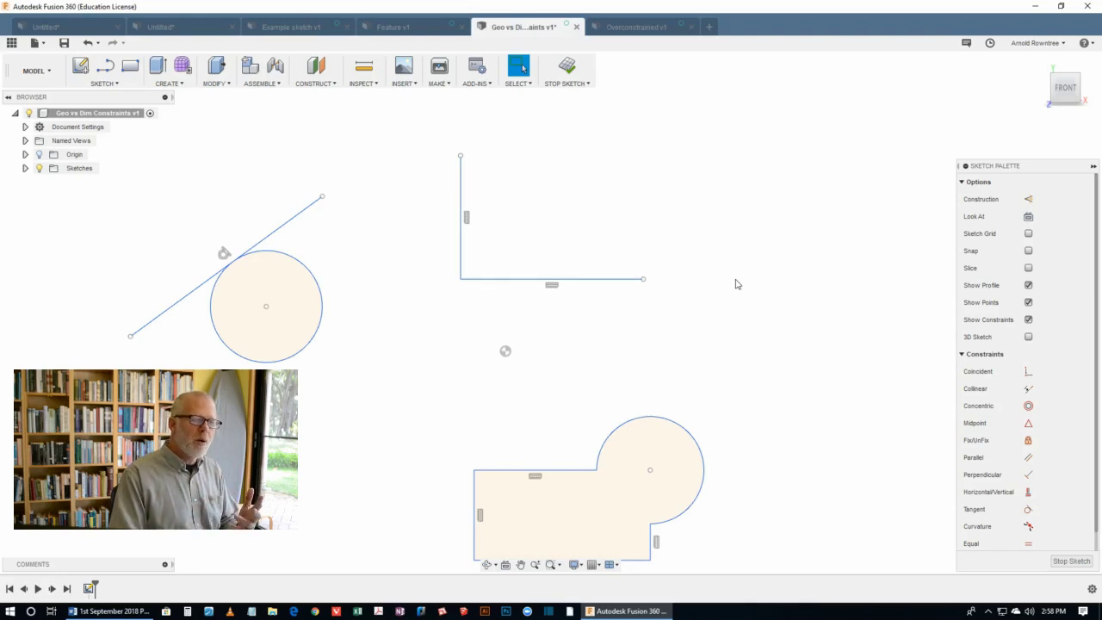
{"action": "mouse_move", "coordinate": [742, 314]}
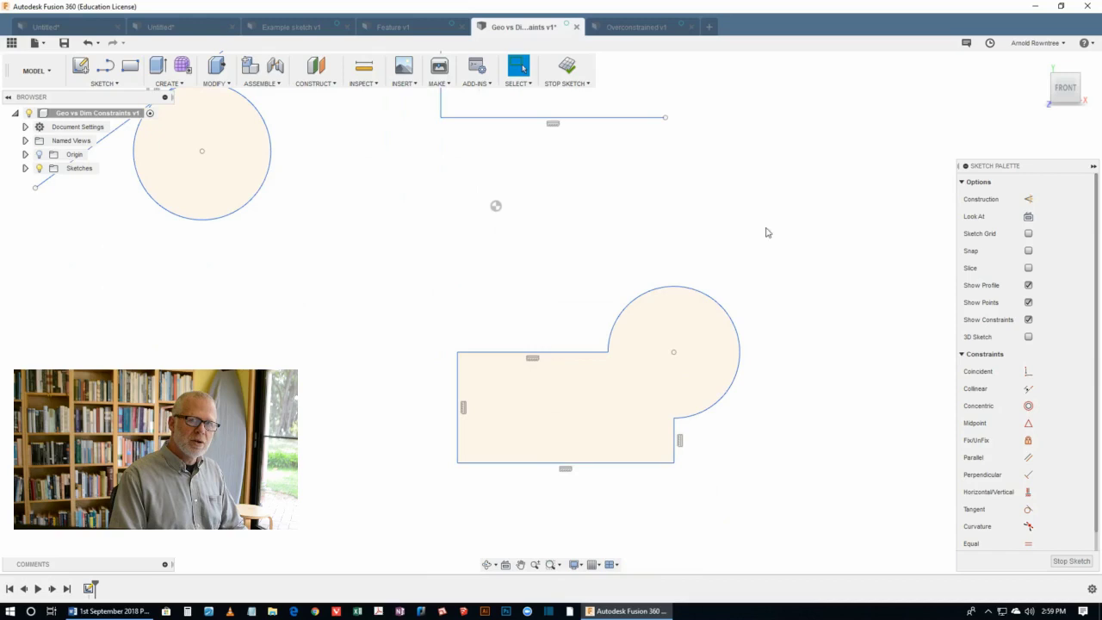
{"action": "mouse_move", "coordinate": [711, 213]}
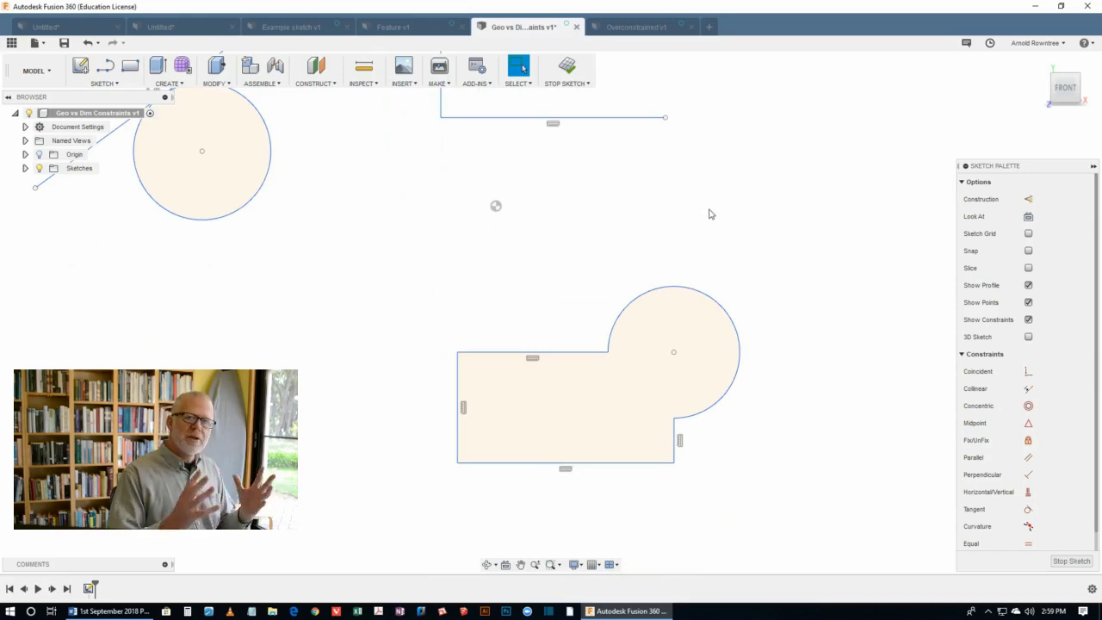
Switch to AutoCAD and show the Annotate Dimension type list, then dismiss it.
{"action": "left_click", "coordinate": [723, 611]}
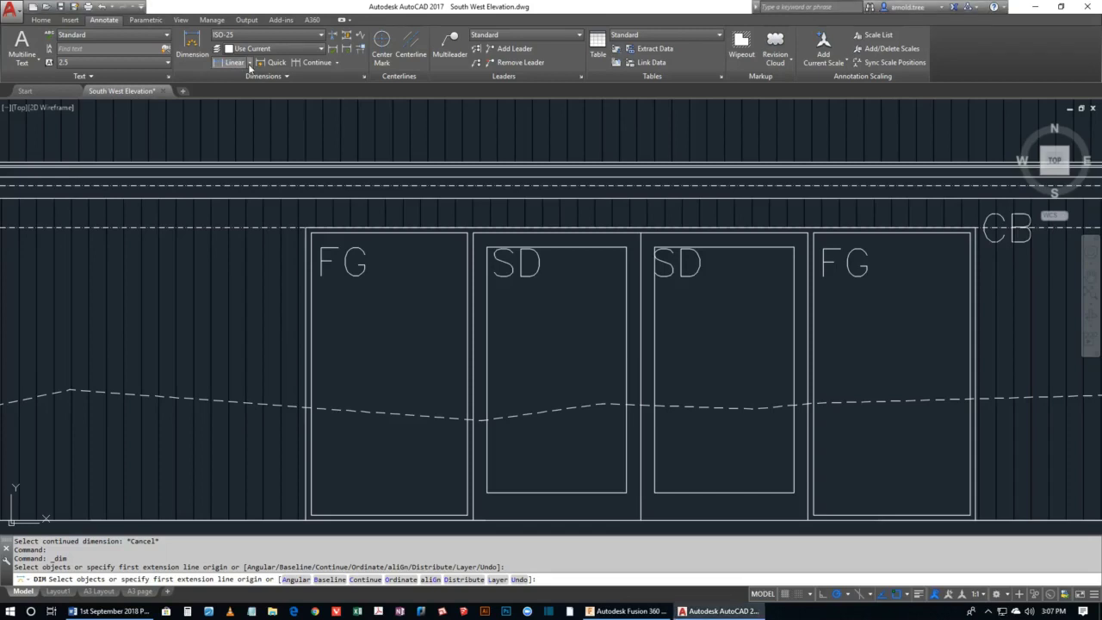
{"action": "left_click", "coordinate": [248, 62]}
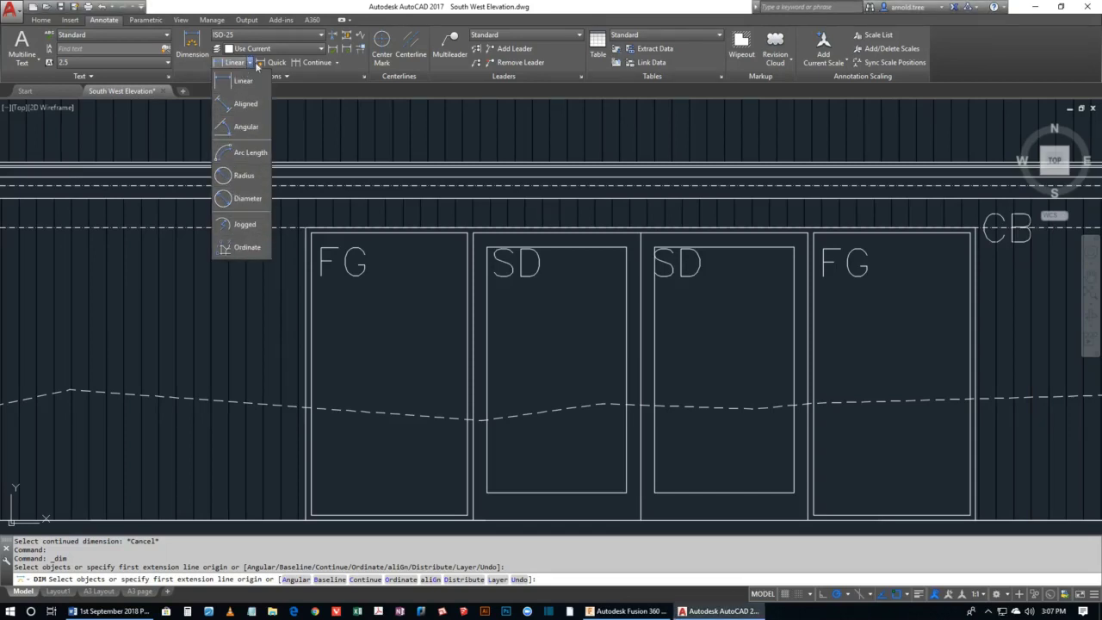
{"action": "left_click", "coordinate": [317, 62]}
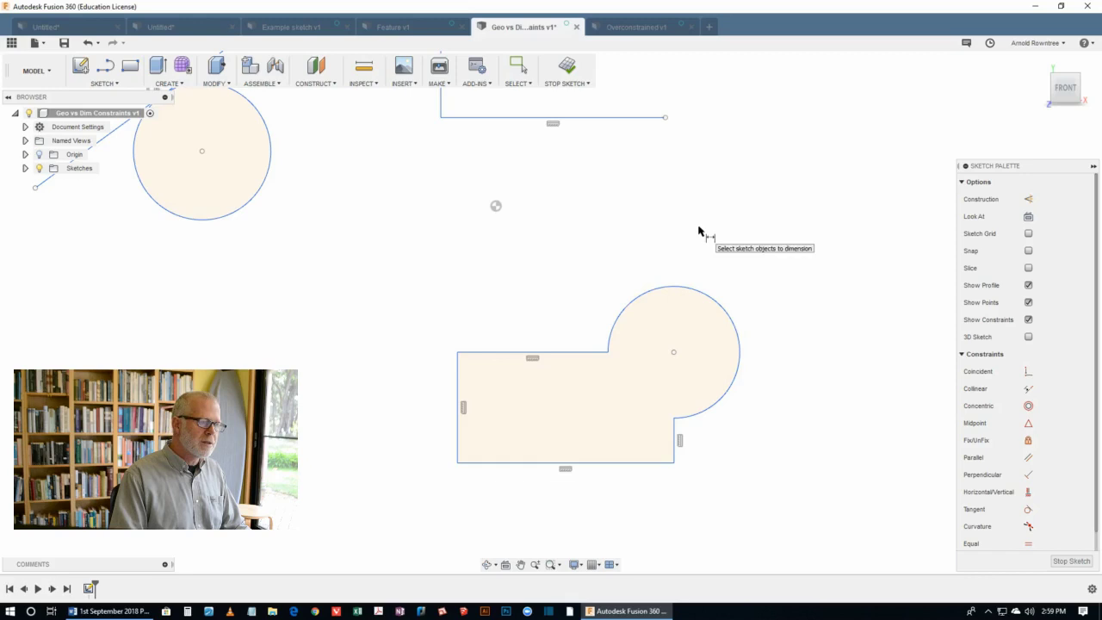
{"action": "mouse_move", "coordinate": [588, 255]}
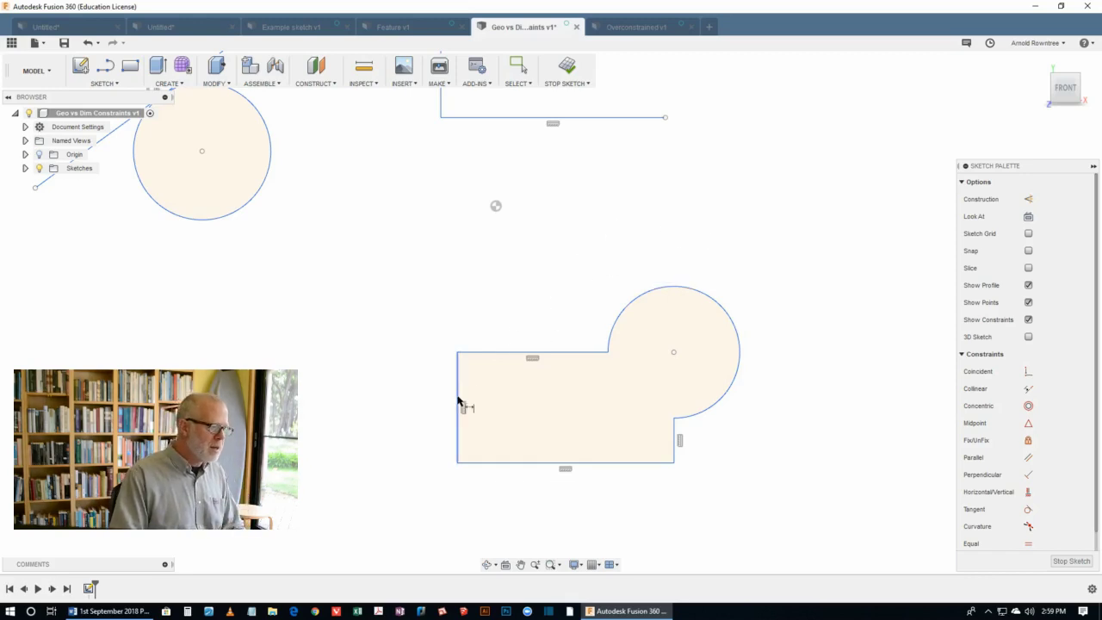
Dimension the shape's left edge at 40 and the rounded end's radius at 25.
{"action": "left_click", "coordinate": [458, 410]}
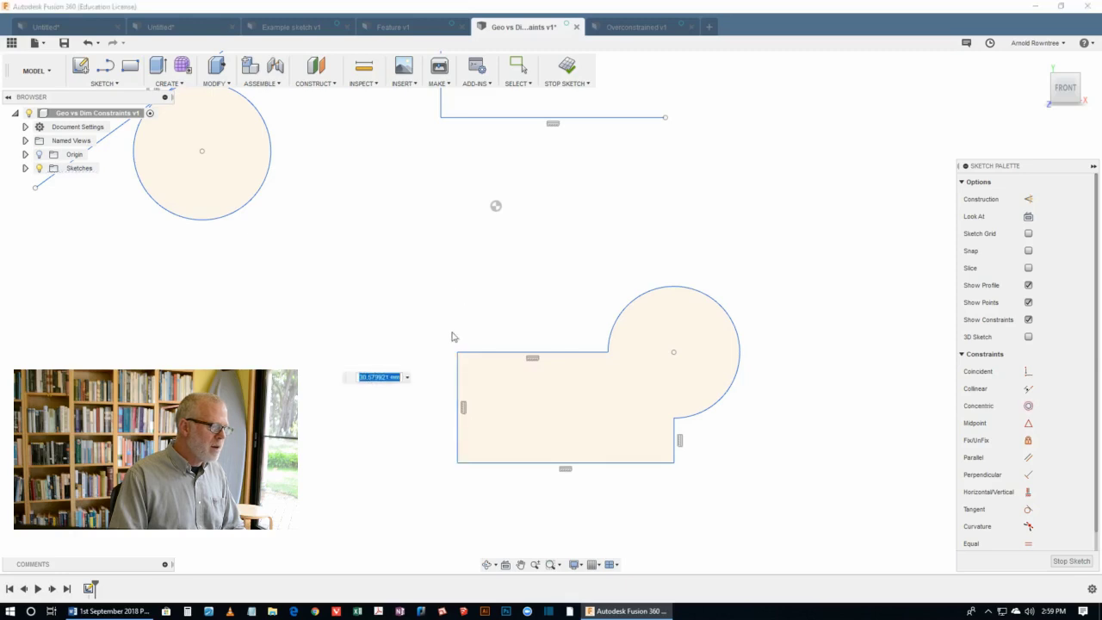
{"action": "mouse_move", "coordinate": [410, 332]}
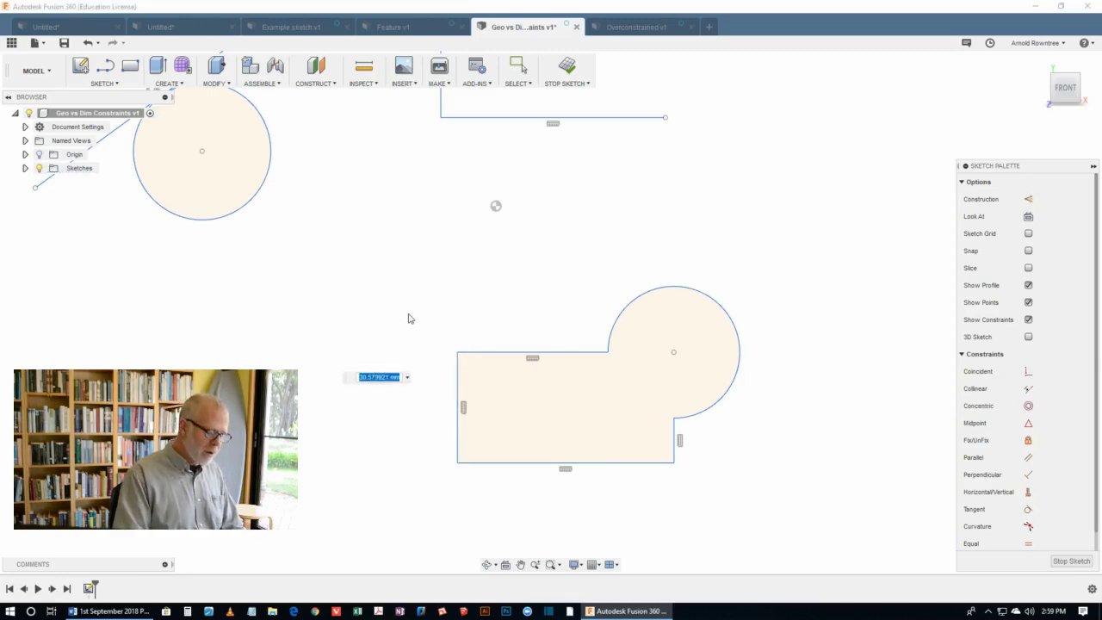
{"action": "type", "text": "40"}
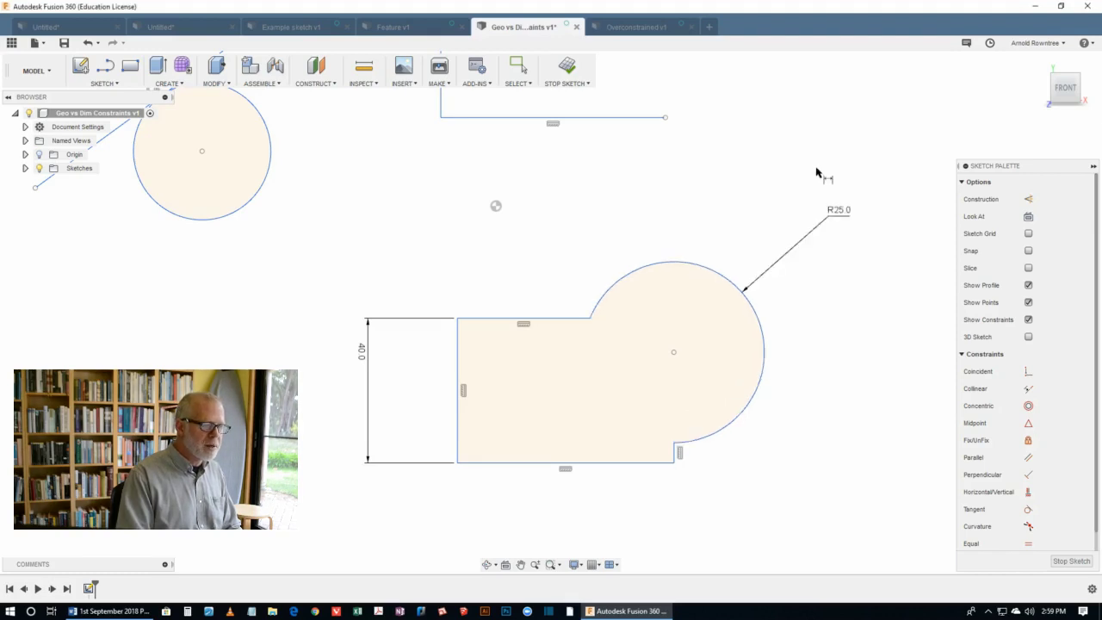
{"action": "mouse_move", "coordinate": [802, 169]}
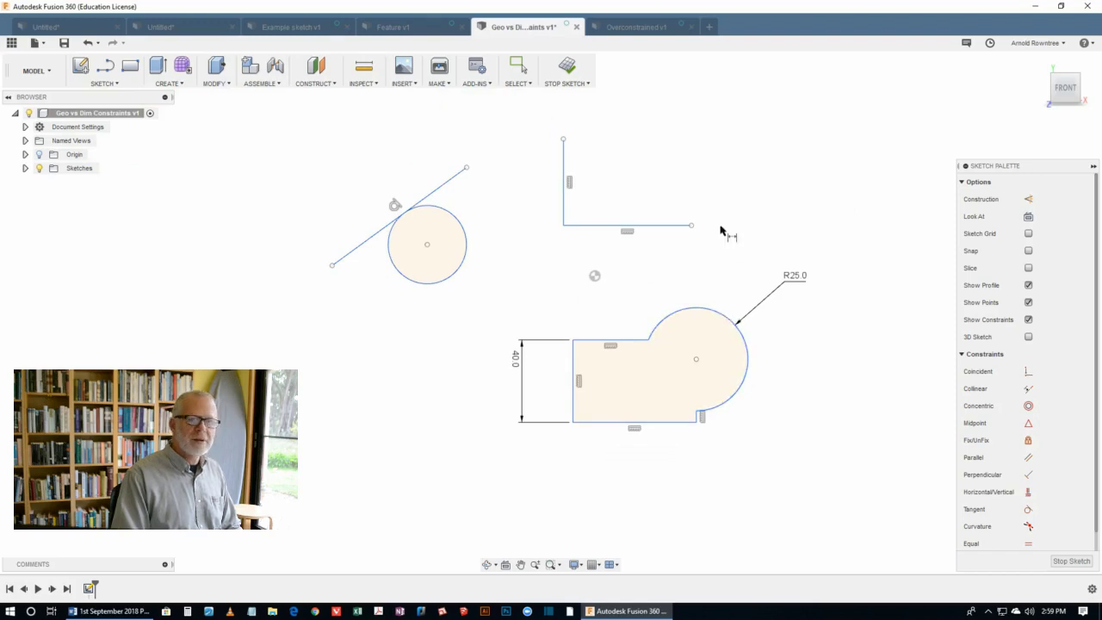
{"action": "mouse_move", "coordinate": [551, 257]}
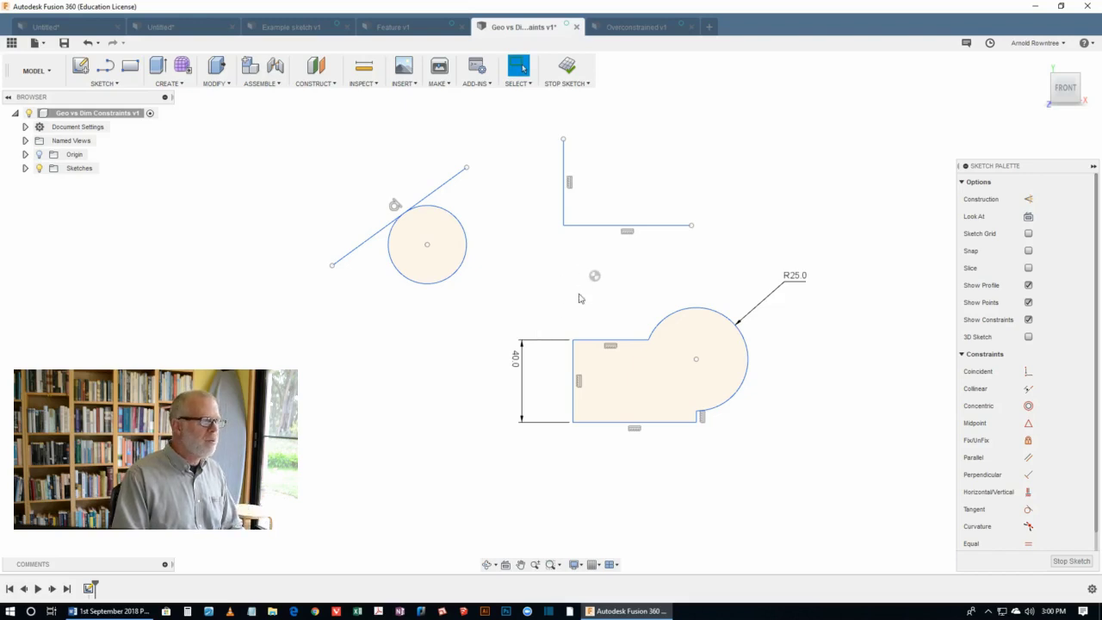
Dimension the Overconstrained rectangle 150 by 130, accepting the extra height as a driven dimension.
{"action": "left_click", "coordinate": [637, 27]}
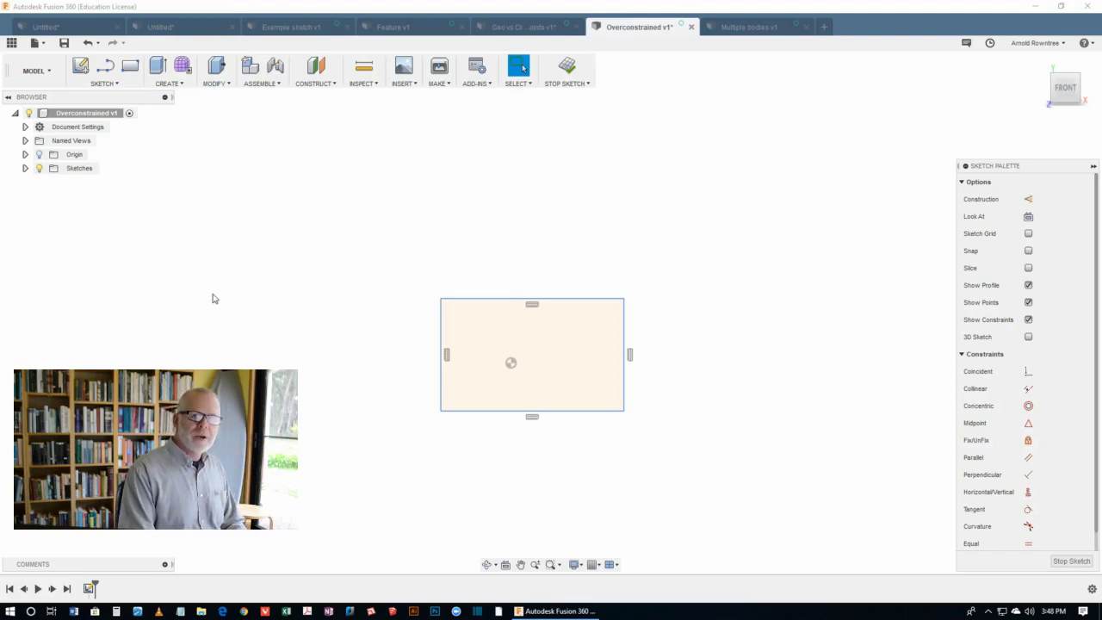
{"action": "mouse_move", "coordinate": [503, 279]}
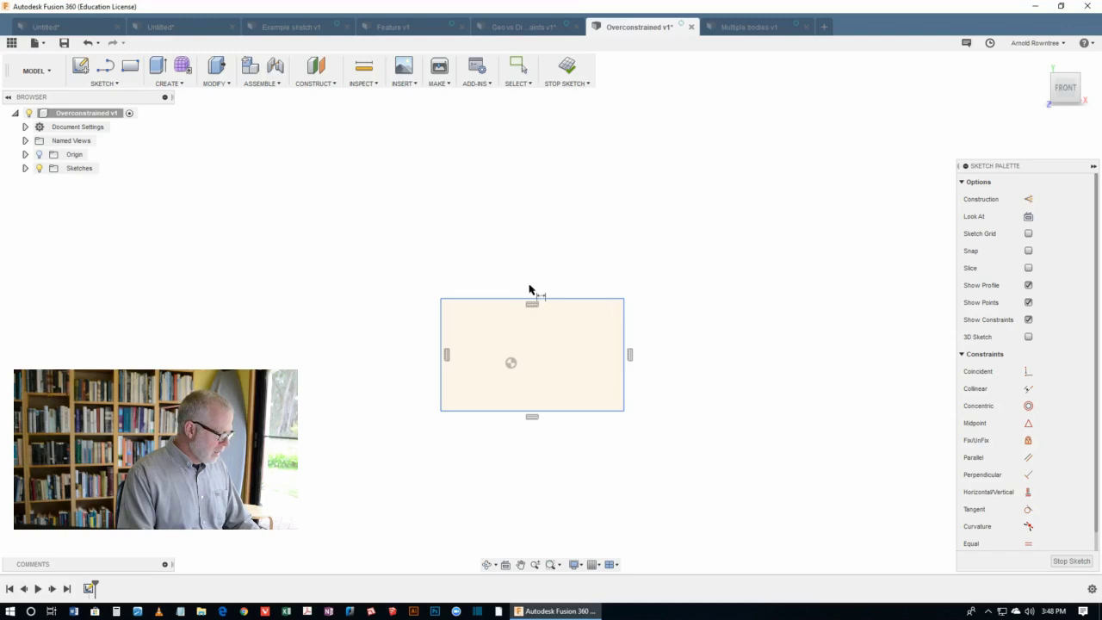
{"action": "left_click", "coordinate": [532, 303]}
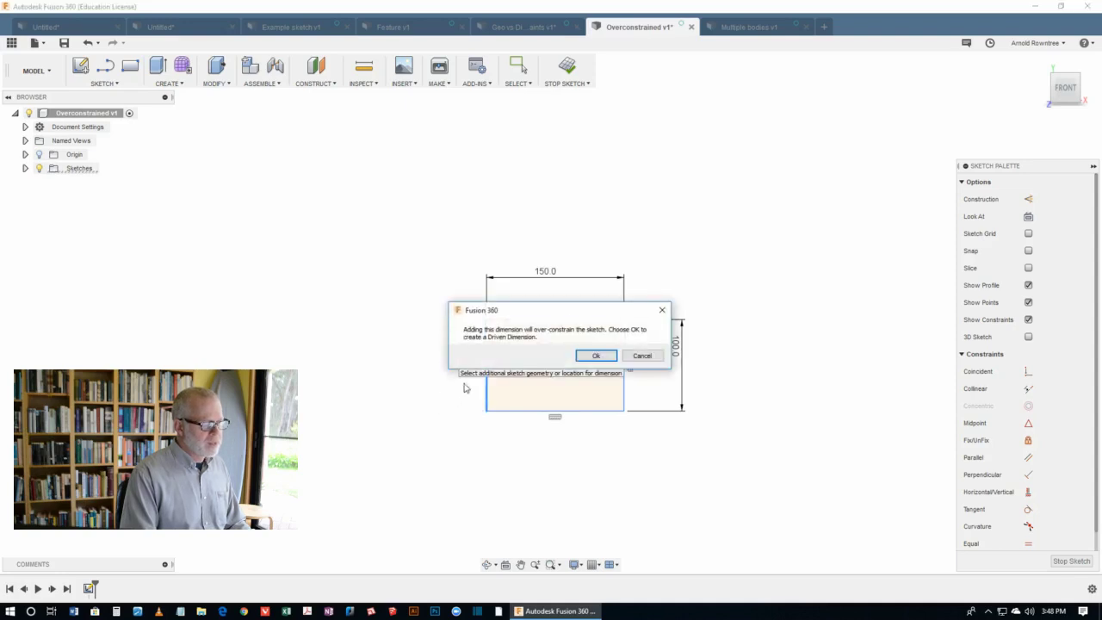
{"action": "mouse_move", "coordinate": [540, 344]}
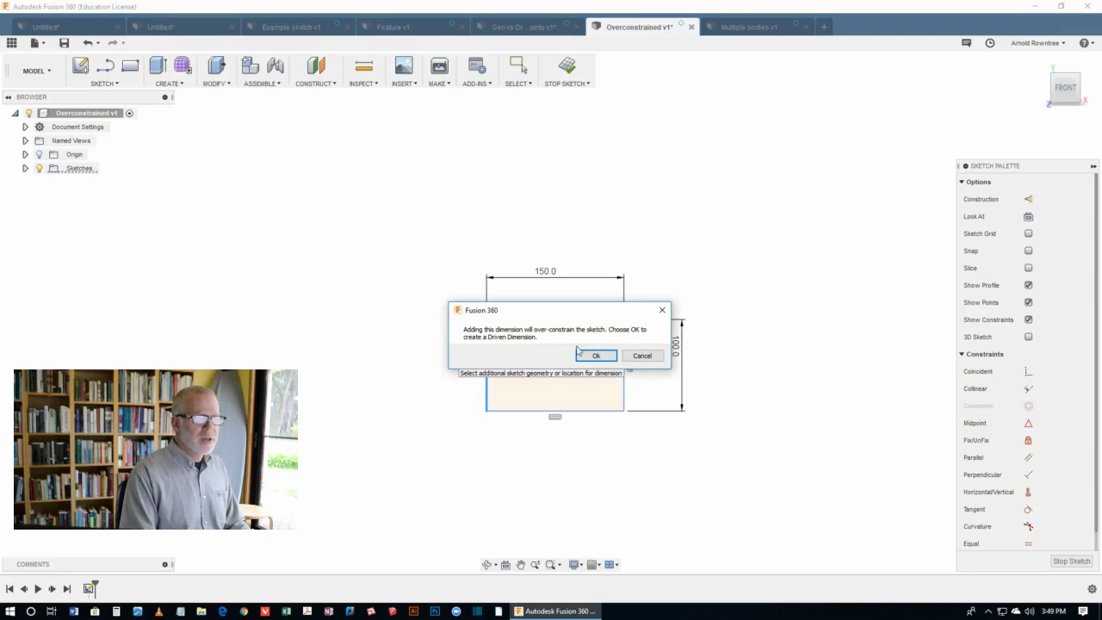
{"action": "left_click", "coordinate": [596, 354]}
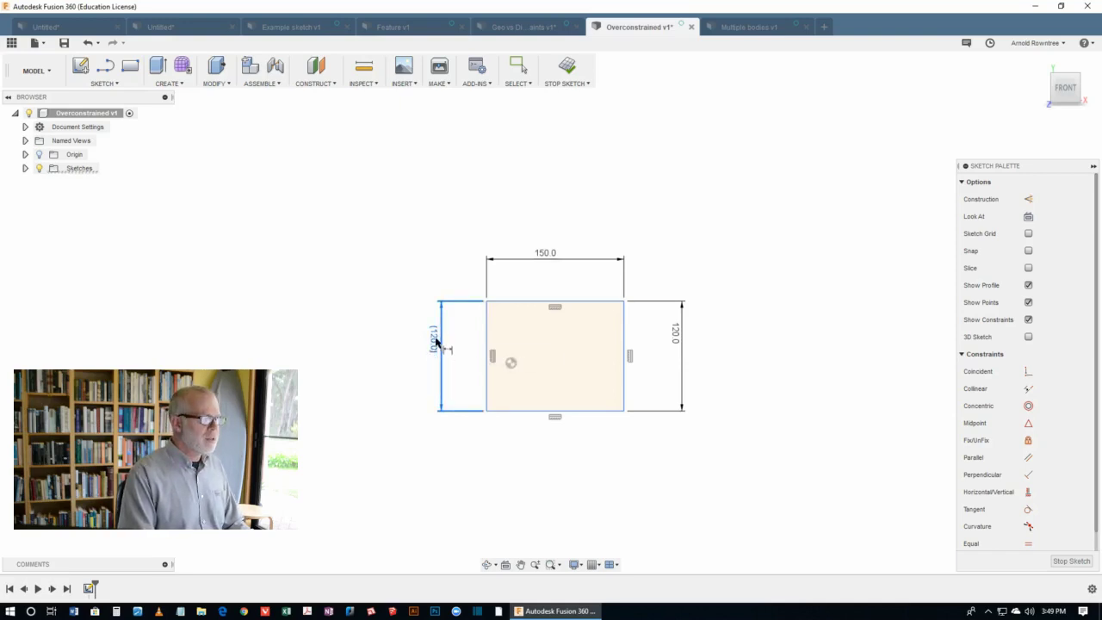
{"action": "mouse_move", "coordinate": [444, 386]}
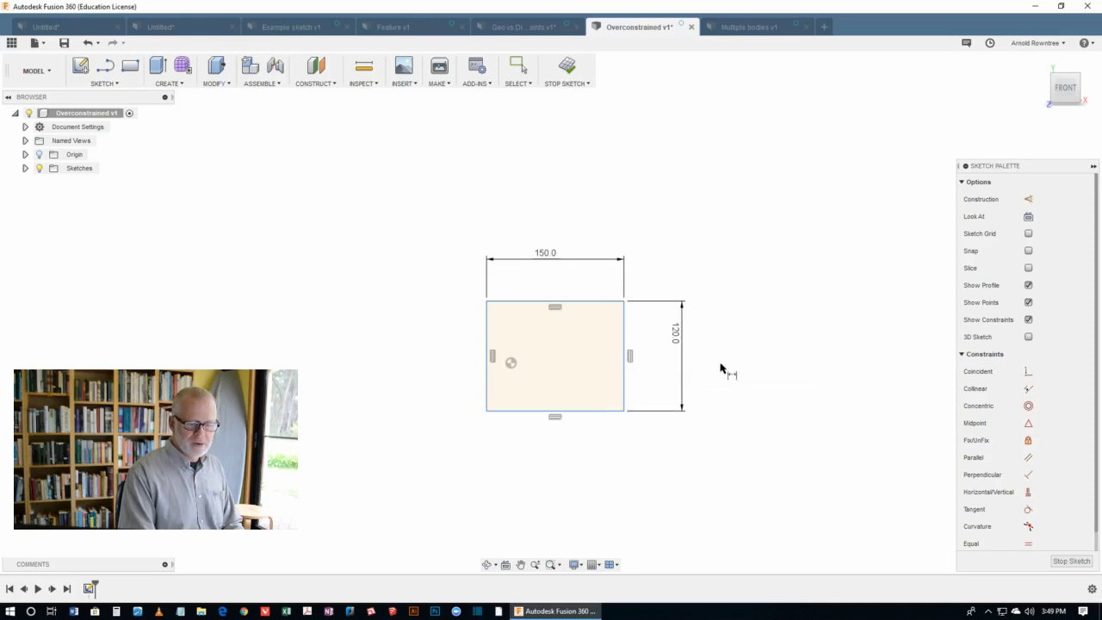
{"action": "mouse_move", "coordinate": [728, 368]}
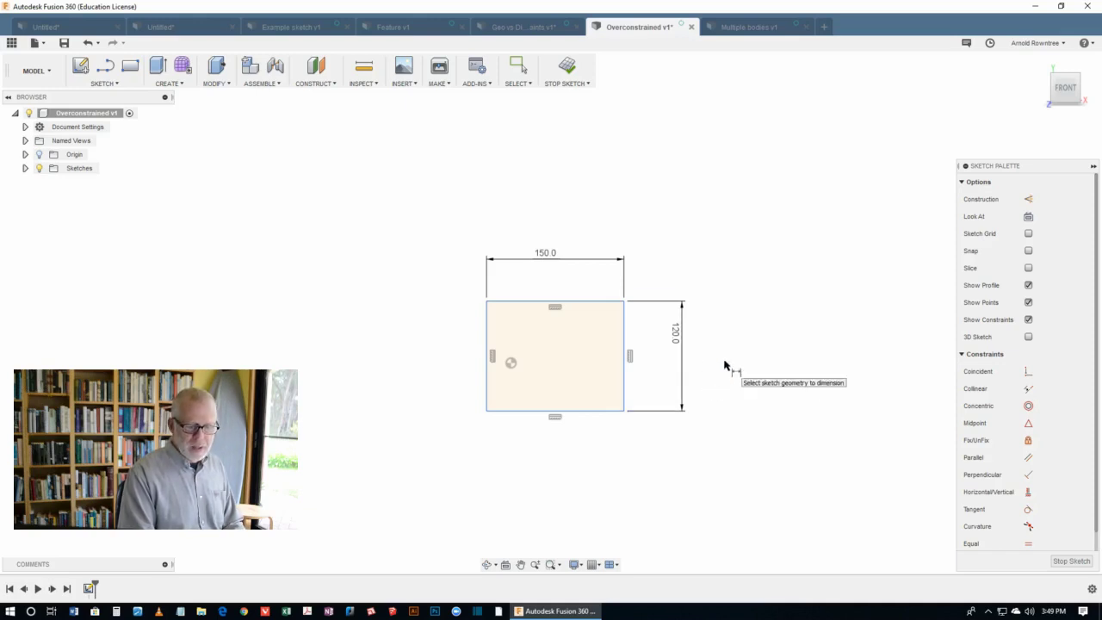
{"action": "mouse_move", "coordinate": [778, 94]}
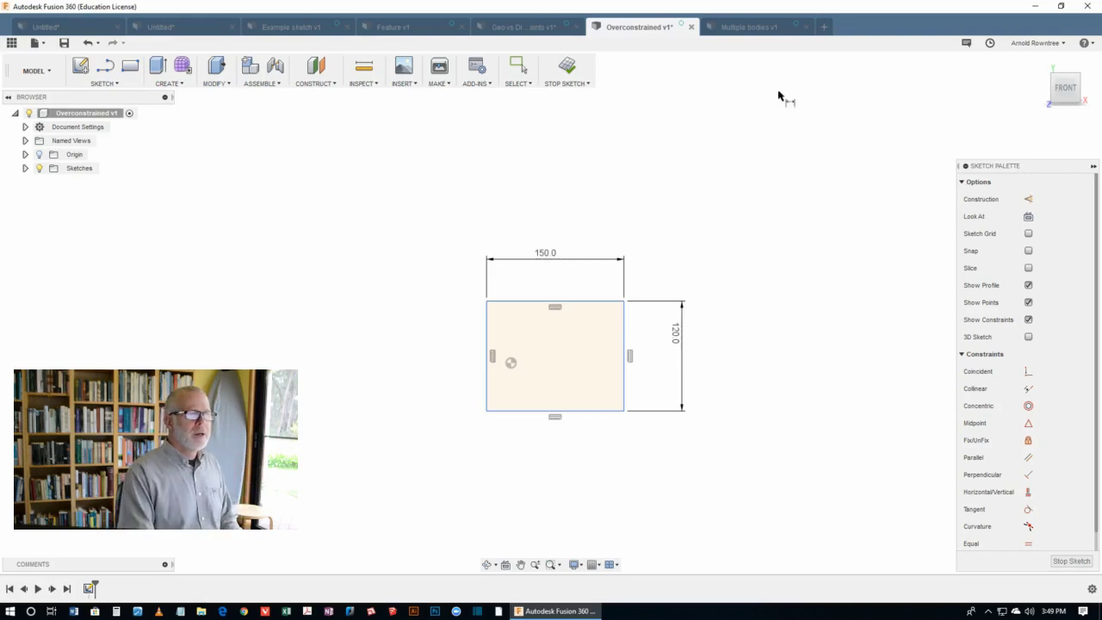
In the Multiple bodies design, start a sketch and draw a rectangle left of the origin.
{"action": "left_click", "coordinate": [749, 28]}
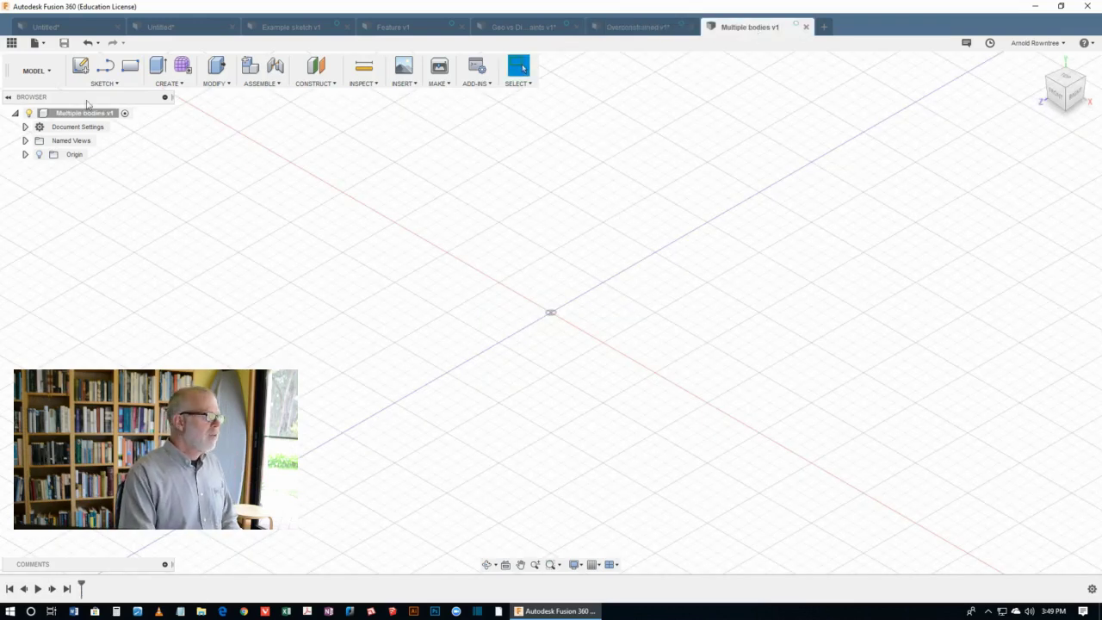
{"action": "left_click", "coordinate": [79, 66]}
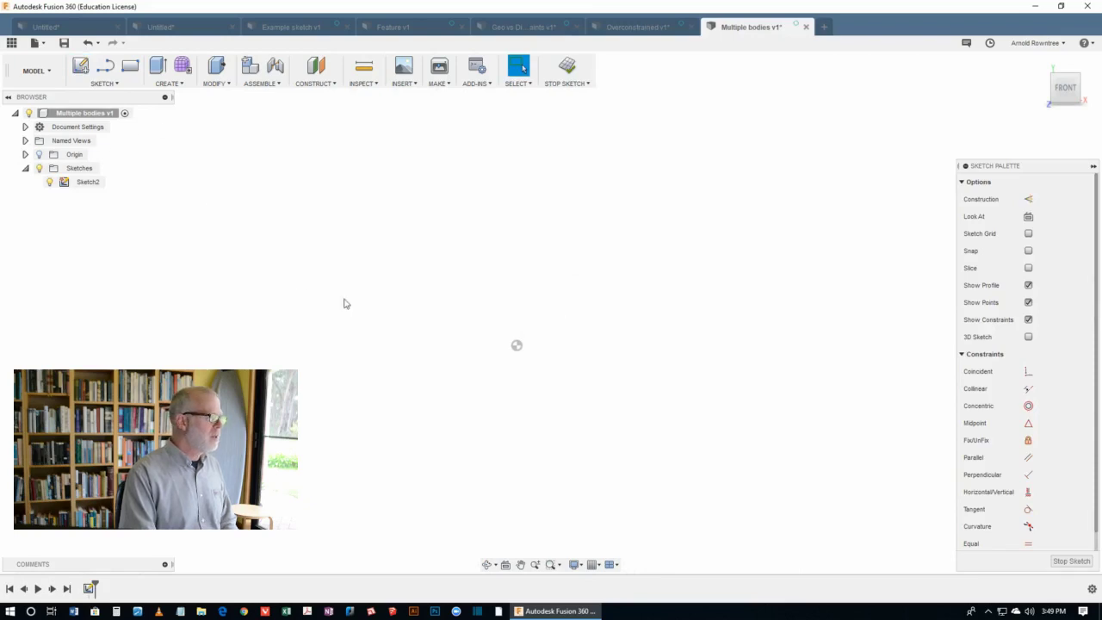
{"action": "left_click", "coordinate": [131, 65]}
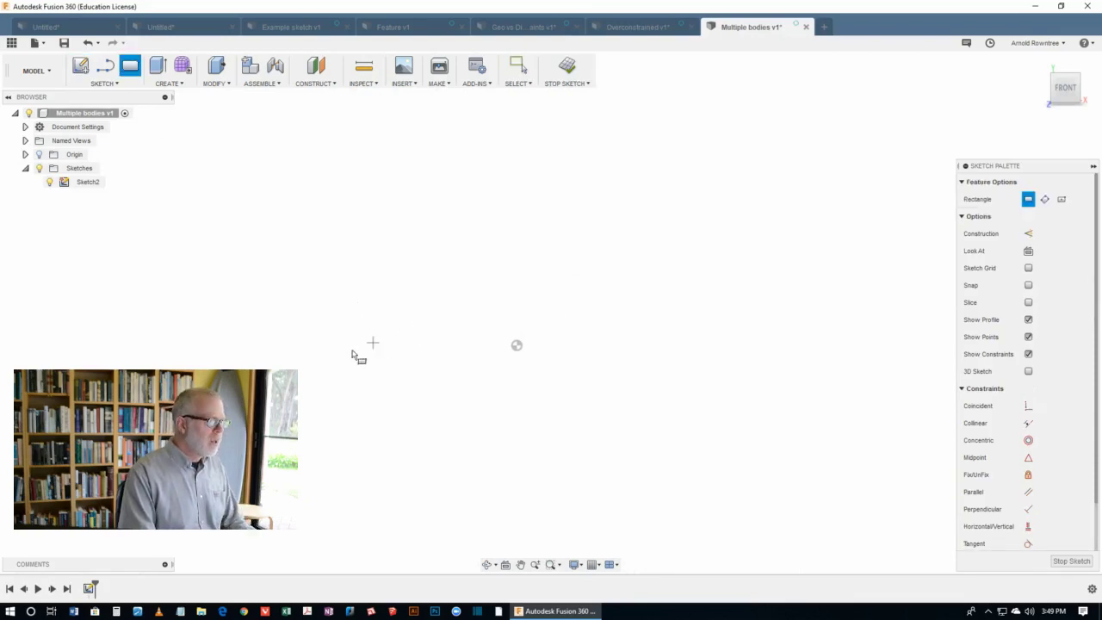
{"action": "left_click_drag", "start_coordinate": [372, 343], "coordinate": [530, 386]}
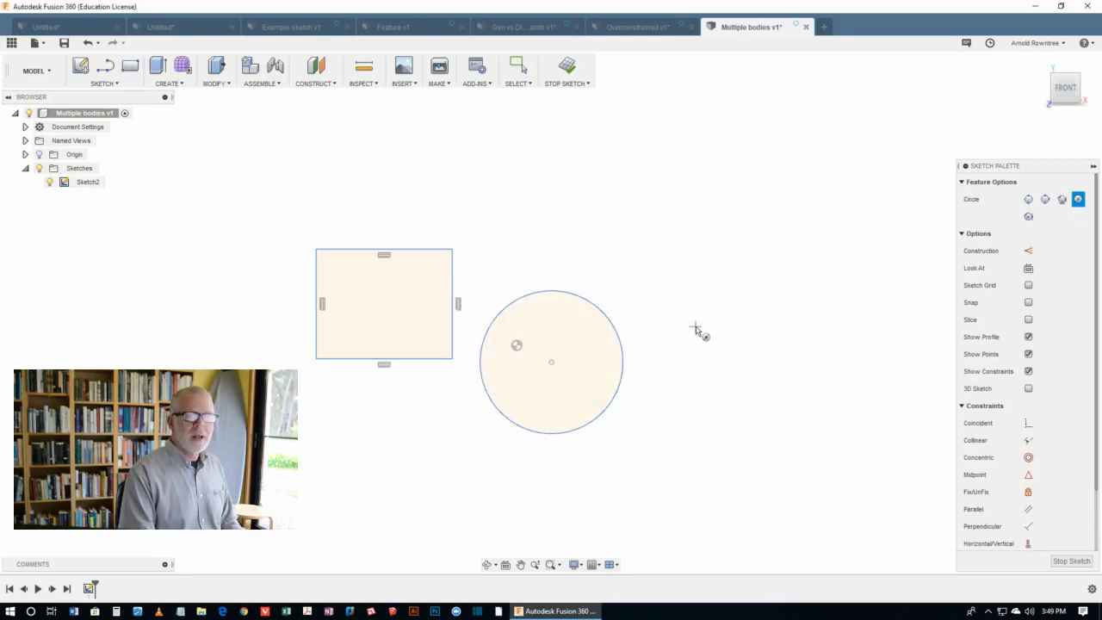
{"action": "mouse_move", "coordinate": [582, 324]}
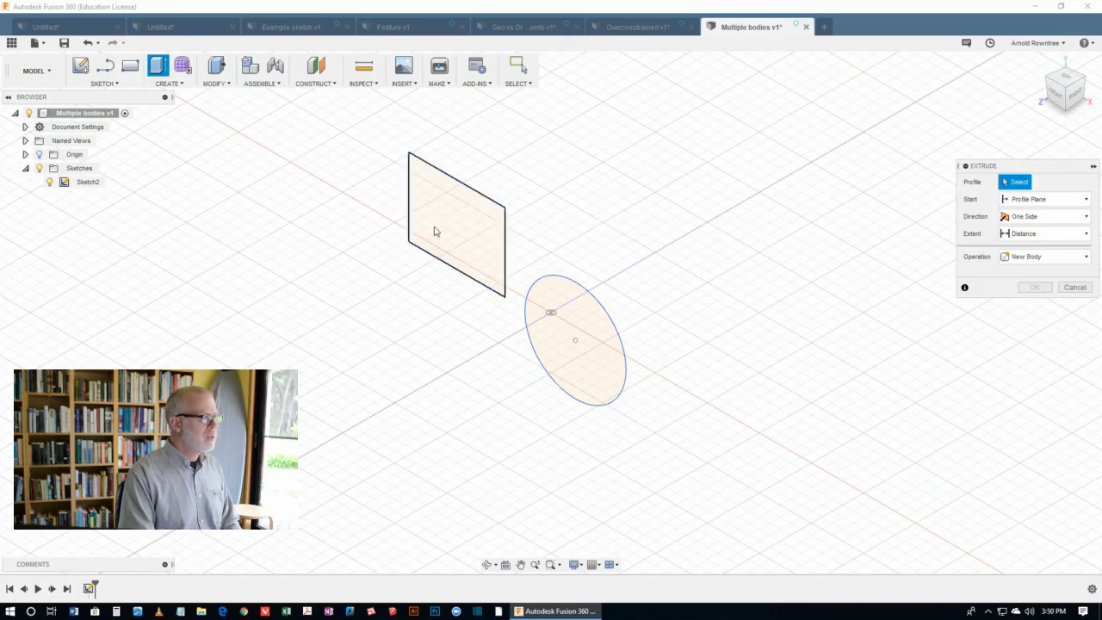
Extrude both profiles by dragging the distance arrow, keeping Operation as New Body, into a box and cylinder.
{"action": "left_click", "coordinate": [572, 344]}
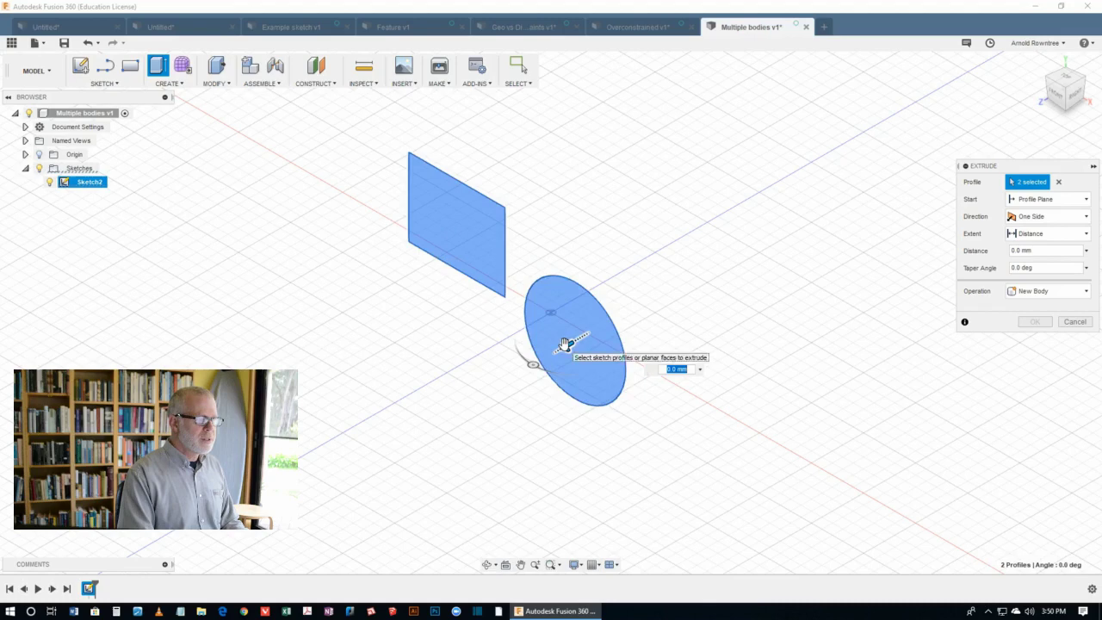
{"action": "left_click_drag", "start_coordinate": [566, 342], "coordinate": [463, 405]}
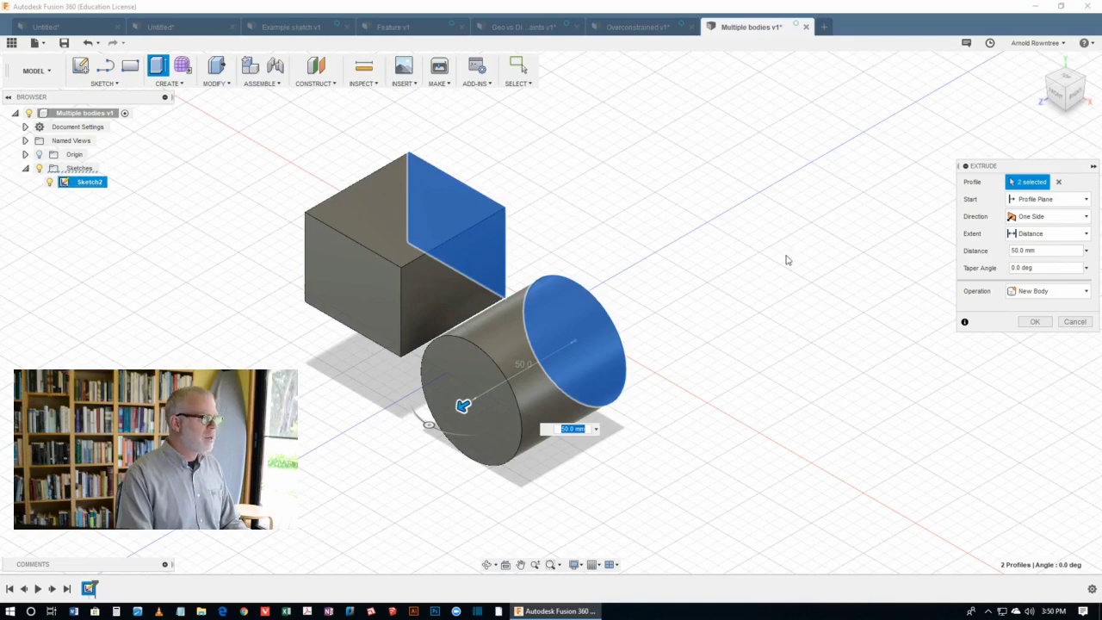
{"action": "left_click", "coordinate": [1033, 322]}
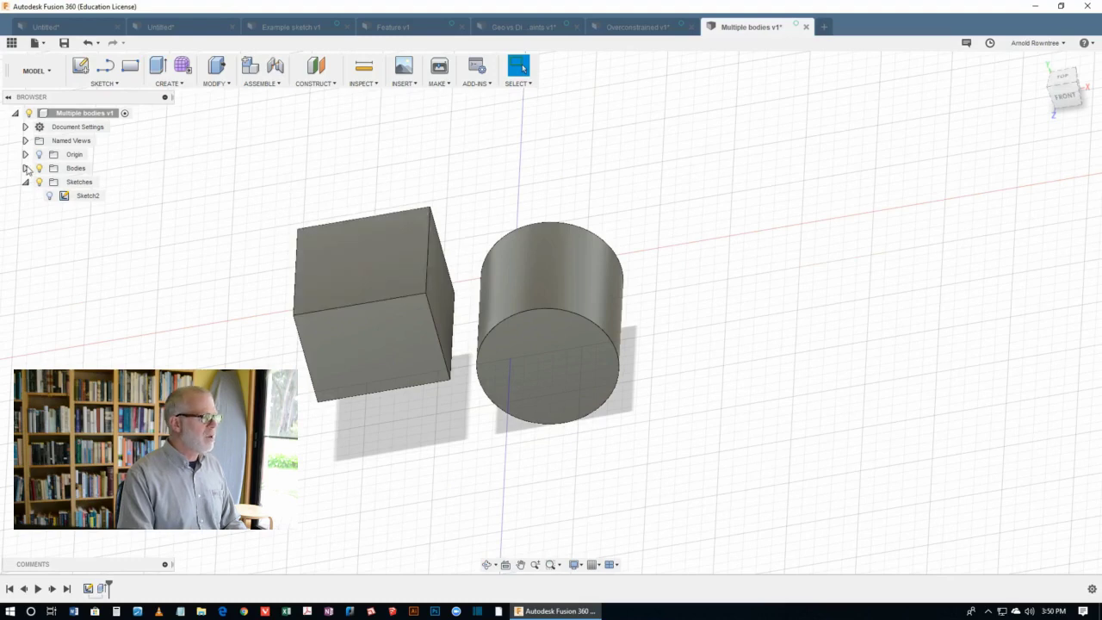
Expand the Bodies folder in the Browser to show Body1 and Body2.
{"action": "left_click", "coordinate": [24, 169]}
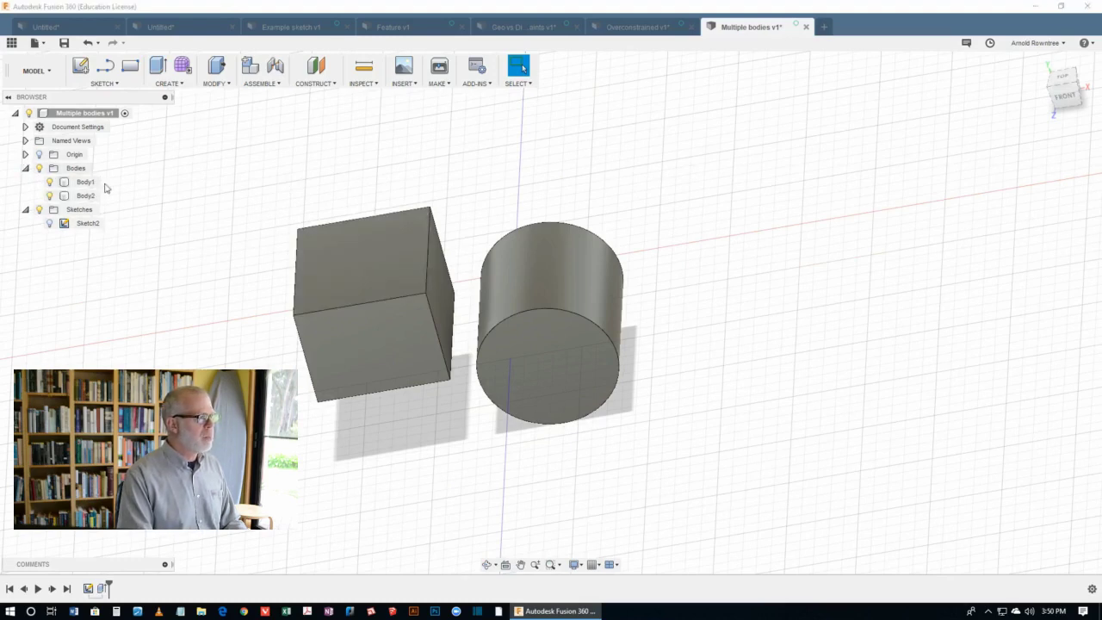
{"action": "left_click", "coordinate": [86, 183]}
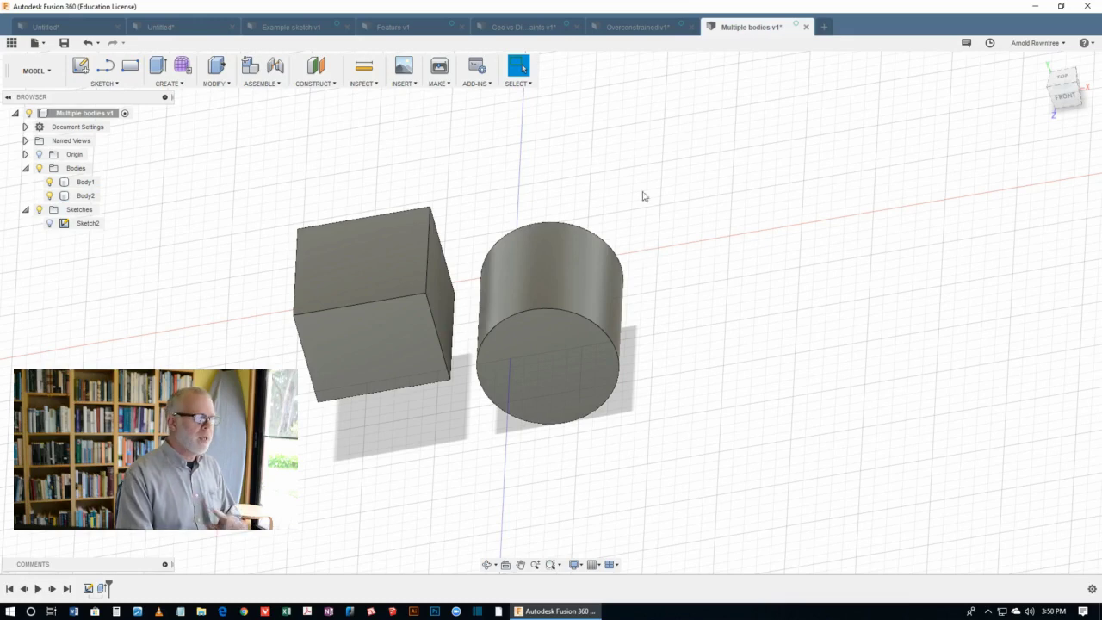
{"action": "mouse_move", "coordinate": [675, 262]}
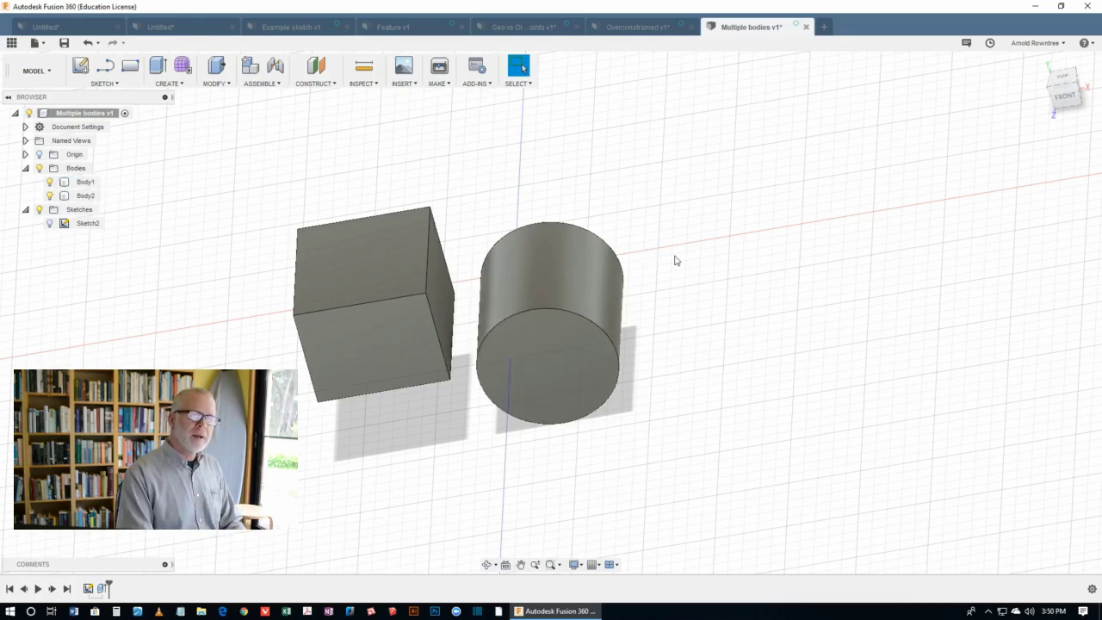
{"action": "mouse_move", "coordinate": [673, 265]}
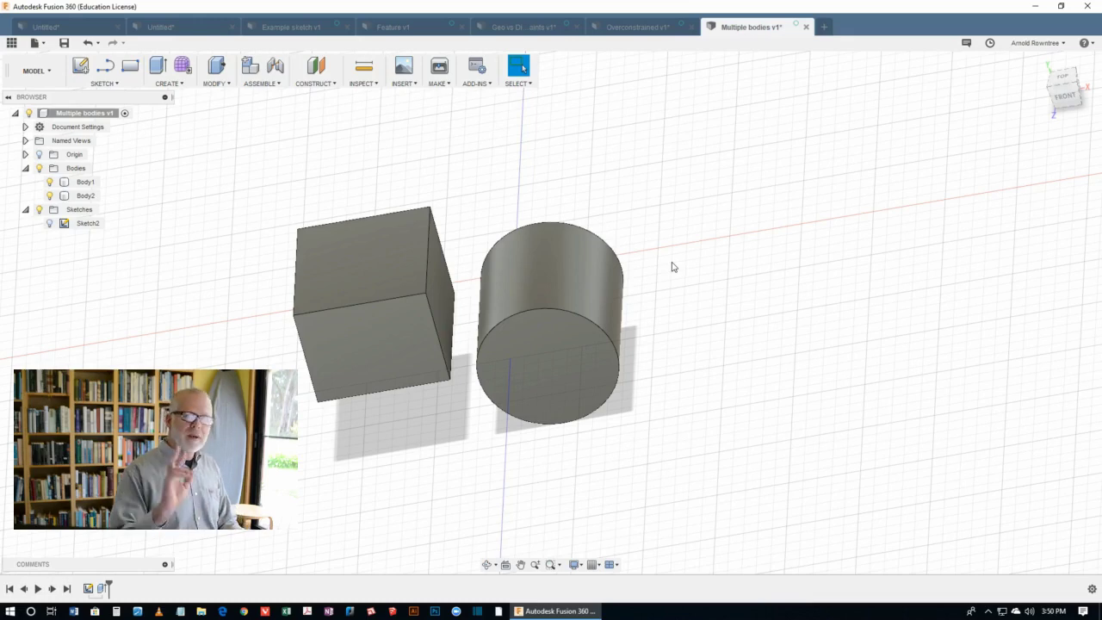
{"action": "mouse_move", "coordinate": [686, 272]}
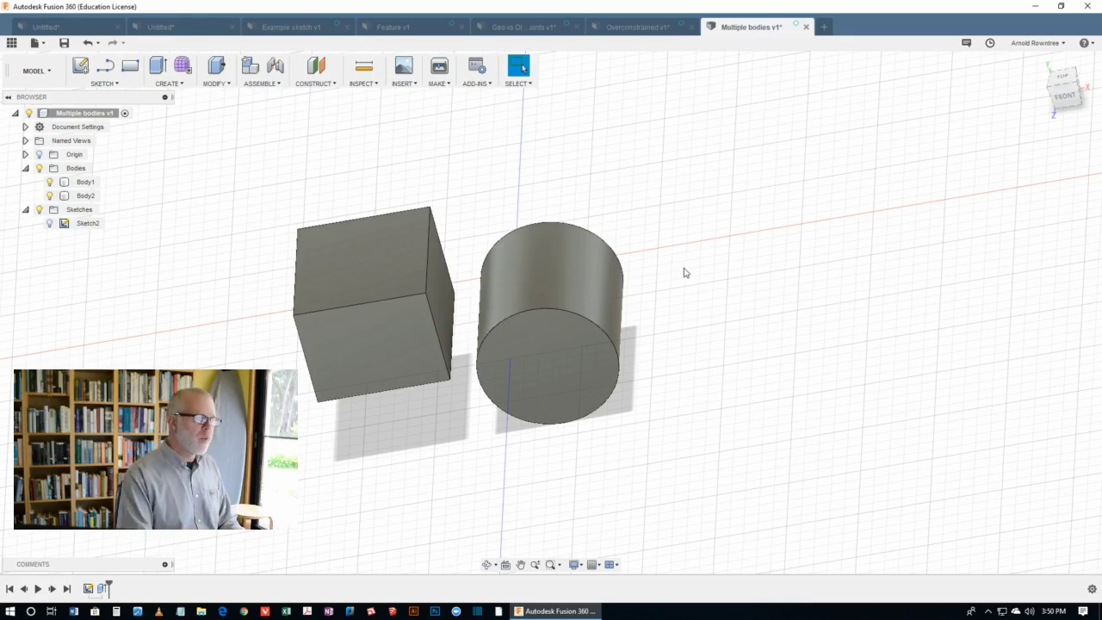